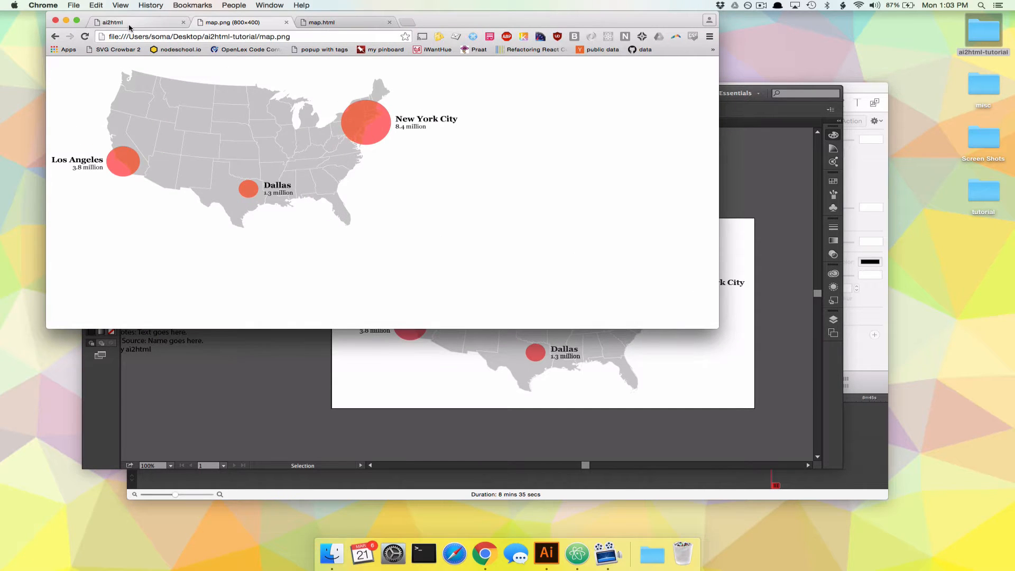
Show the ai2html.org homepage in Chrome, next to the exported map image tab.
{"action": "left_click", "coordinate": [112, 22]}
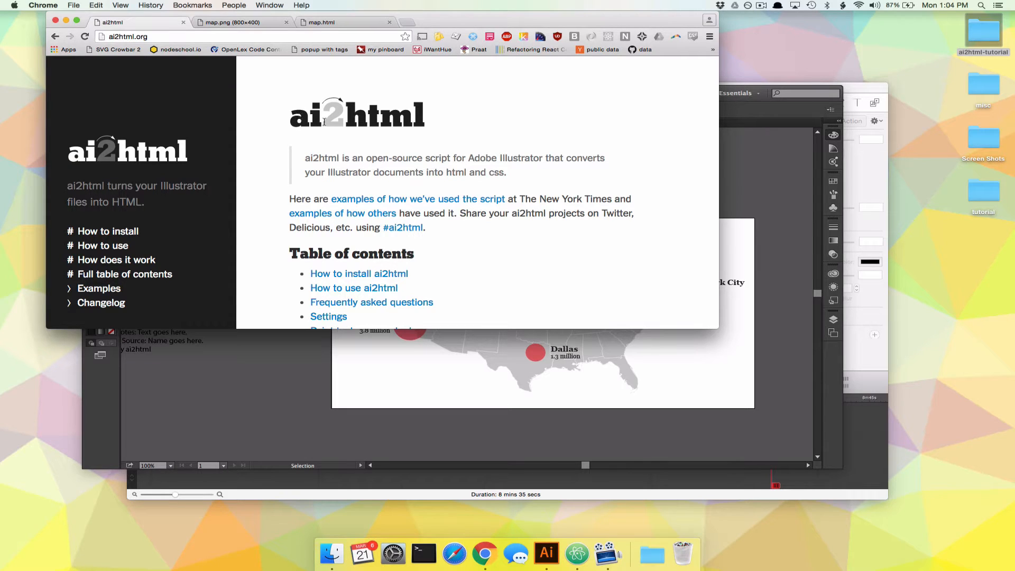
{"action": "double_click", "coordinate": [304, 115]}
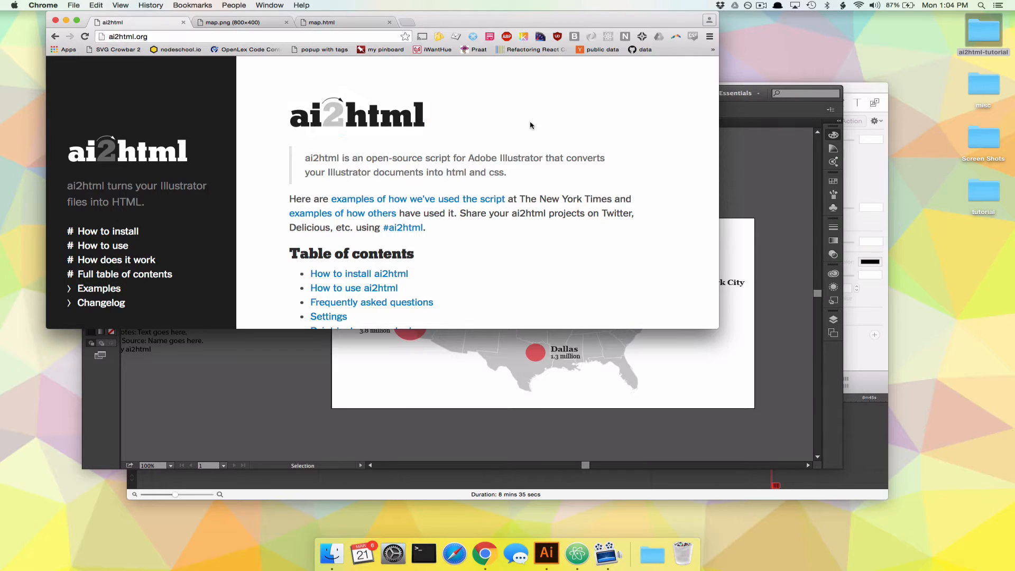
Bring up map.html showing the US map labelled Los Angeles, Dallas and New York City.
{"action": "left_click", "coordinate": [346, 23]}
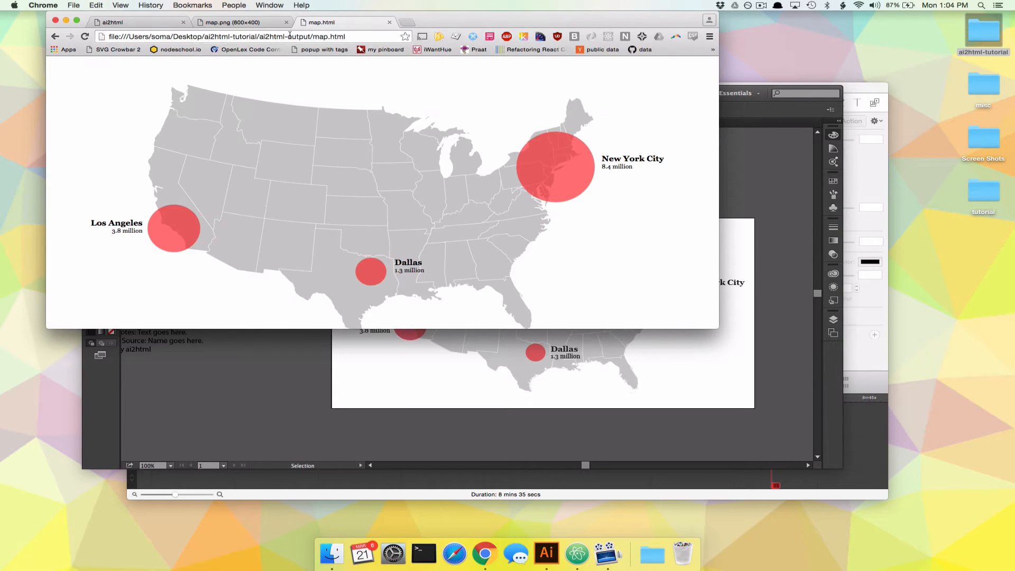
{"action": "mouse_move", "coordinate": [664, 264]}
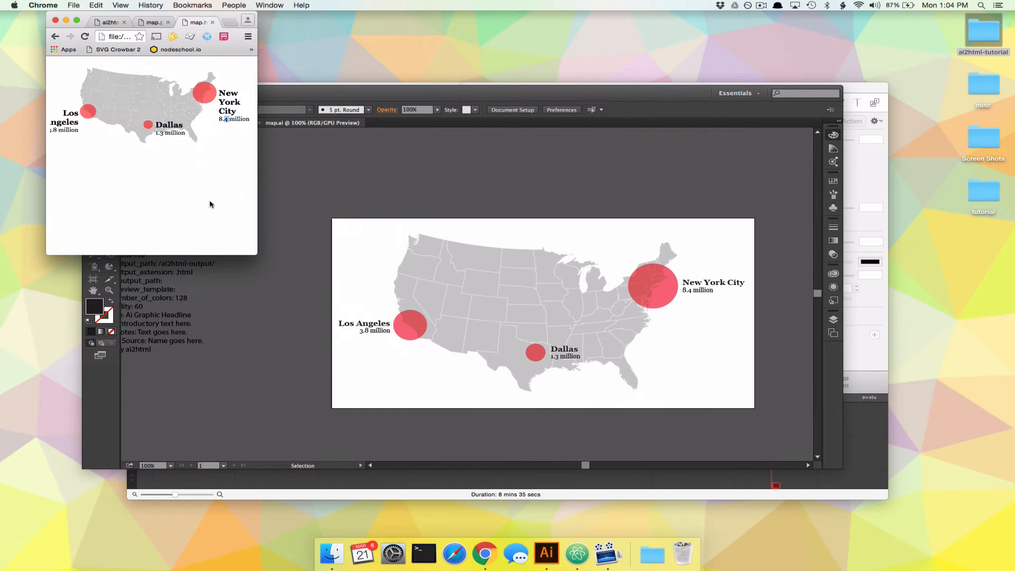
{"action": "mouse_move", "coordinate": [193, 104]}
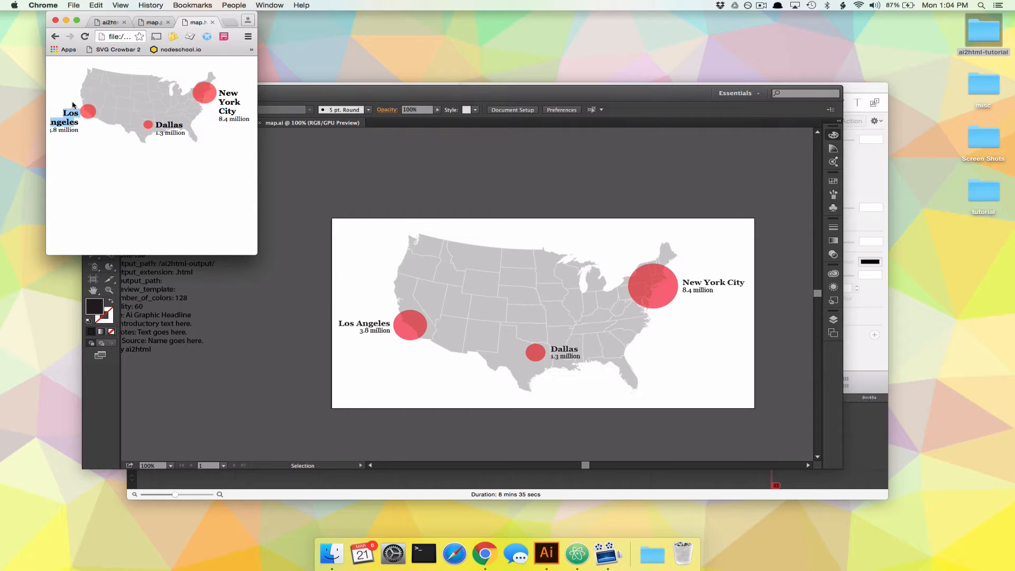
{"action": "mouse_move", "coordinate": [255, 249]}
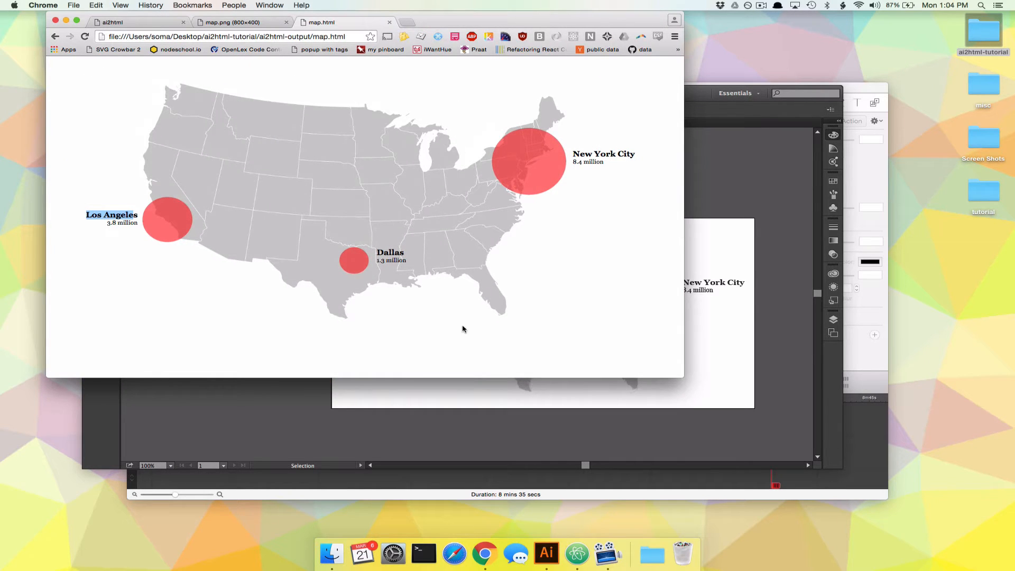
{"action": "mouse_move", "coordinate": [217, 195]}
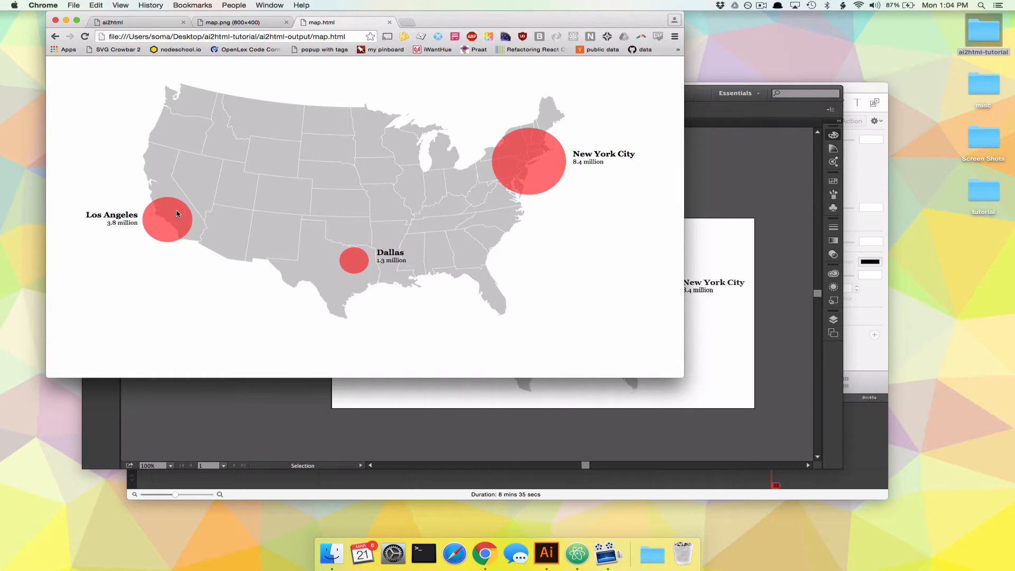
{"action": "mouse_move", "coordinate": [435, 344]}
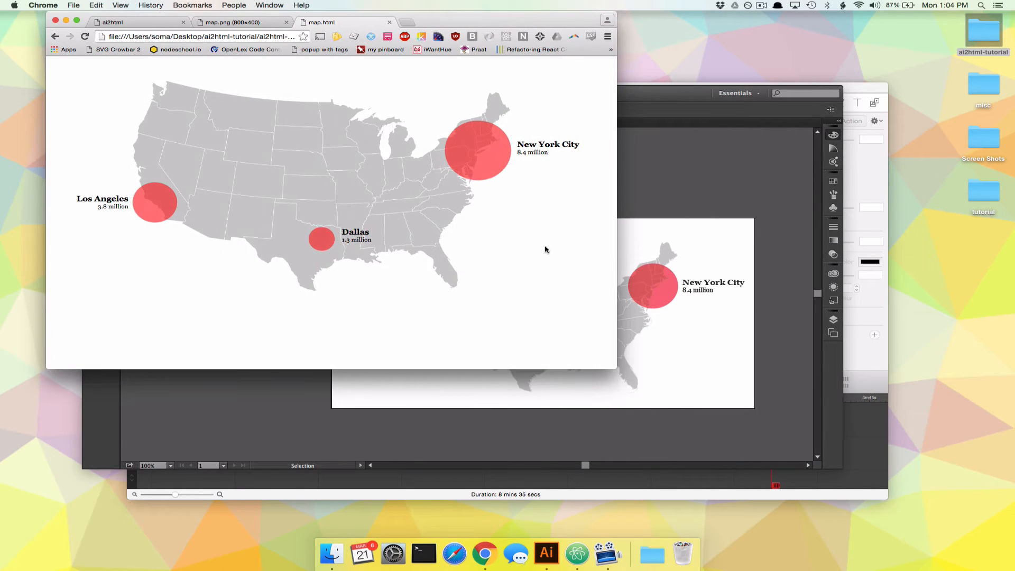
{"action": "mouse_move", "coordinate": [640, 398]}
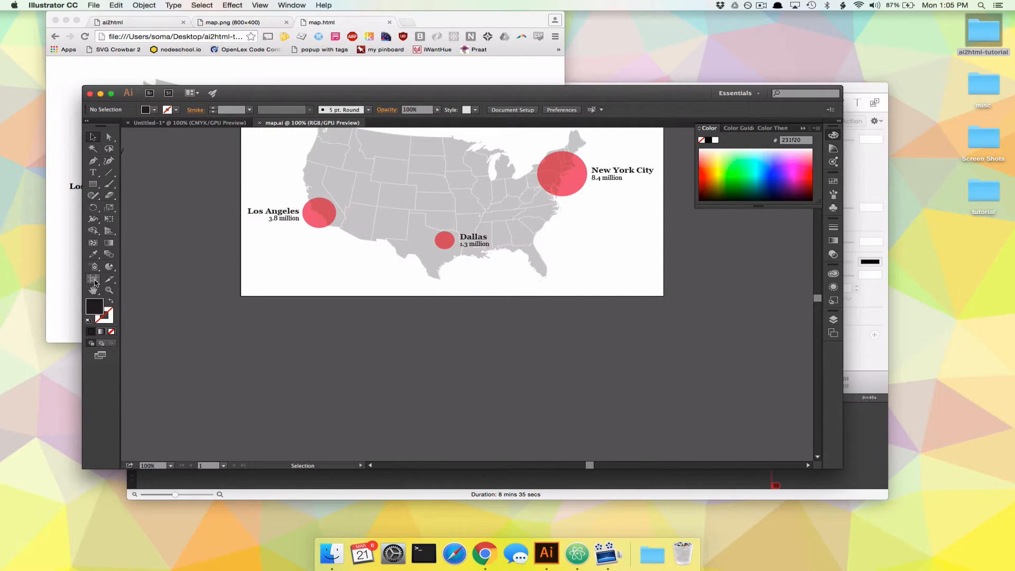
Drag out a smaller second artboard beneath the map artboard with the Artboard Tool.
{"action": "left_click", "coordinate": [93, 279]}
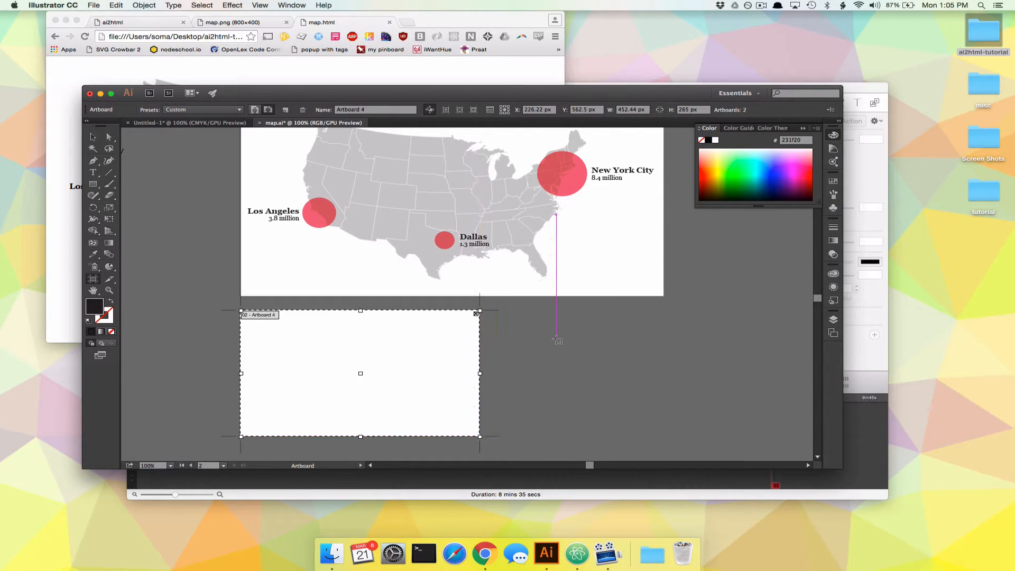
{"action": "left_click", "coordinate": [108, 138]}
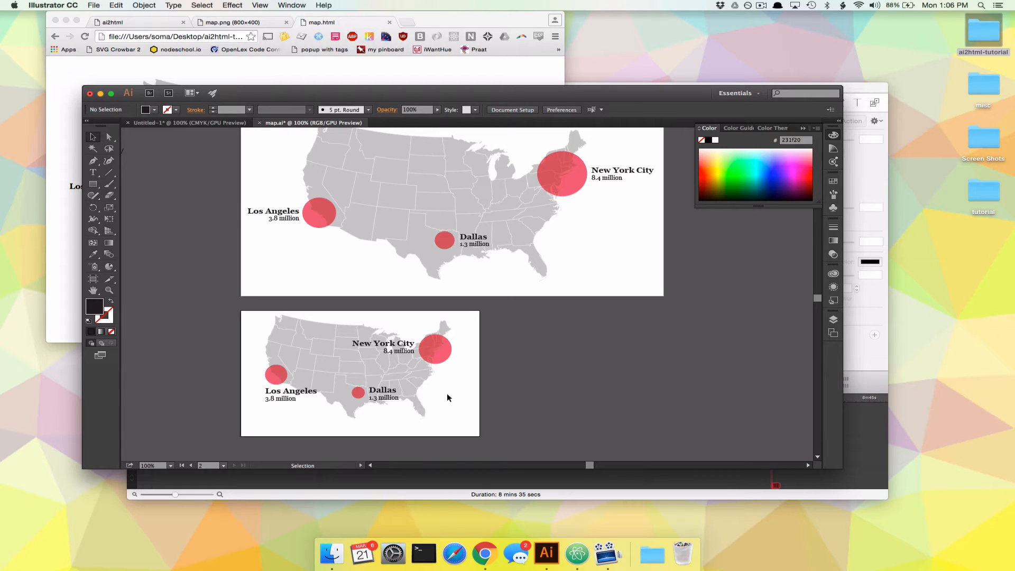
Move the Los Angeles and New York City labels beside their circles on the small map.
{"action": "left_click", "coordinate": [436, 349]}
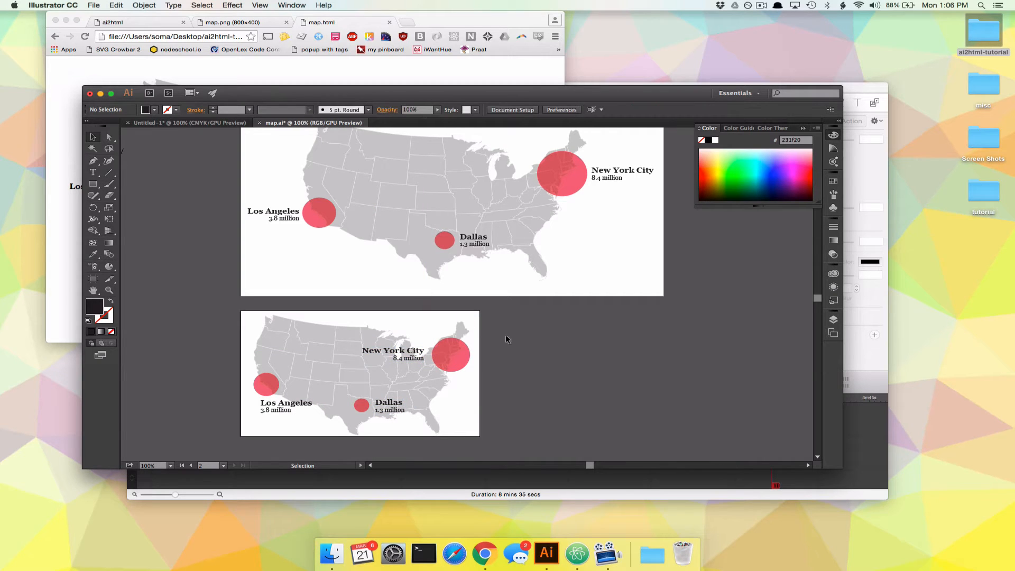
{"action": "mouse_move", "coordinate": [580, 342]}
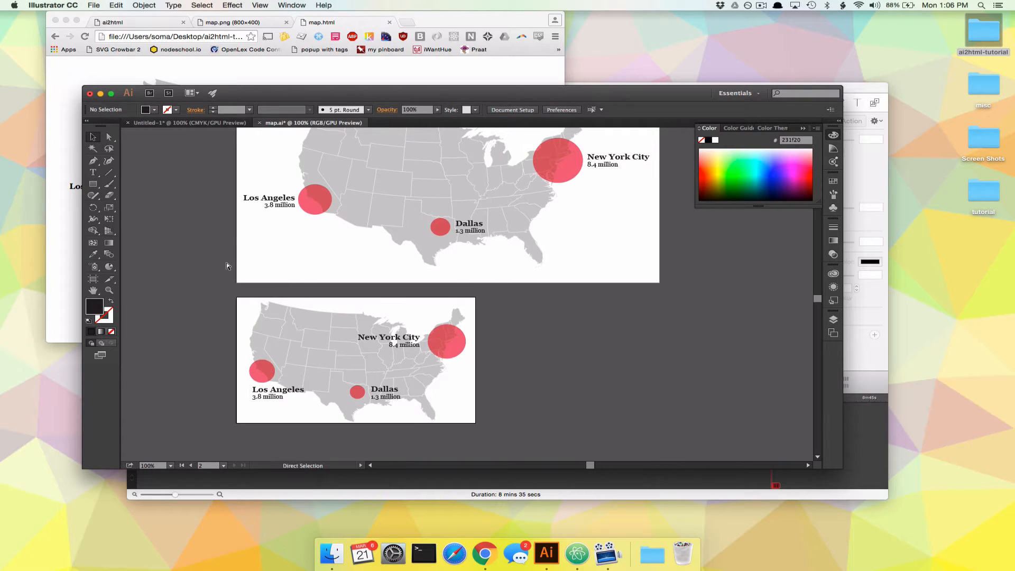
Run the ai2html script, then preview map-Artboard_4.png in the ai2html-output folder.
{"action": "left_click", "coordinate": [94, 5]}
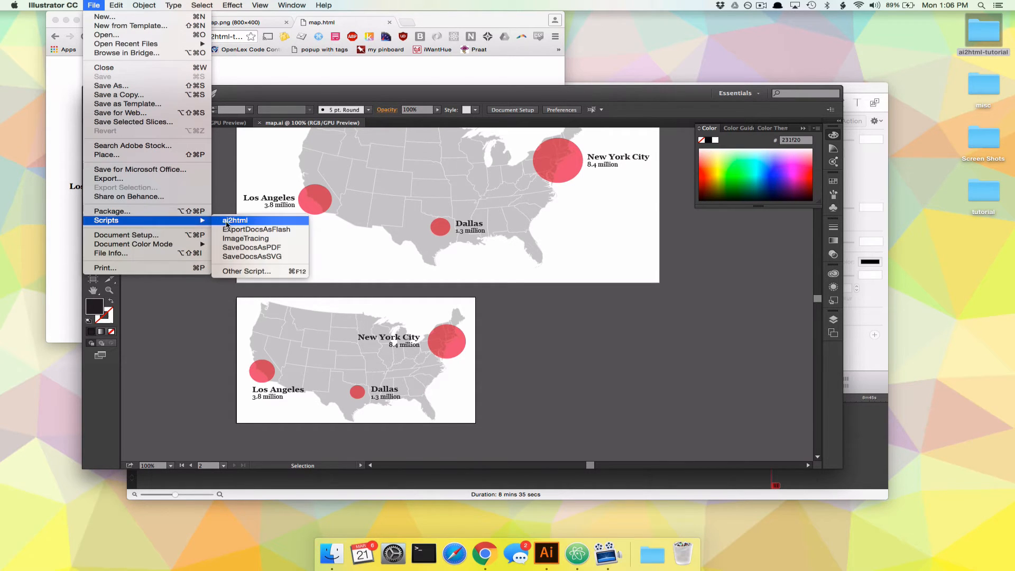
{"action": "left_click", "coordinate": [233, 220]}
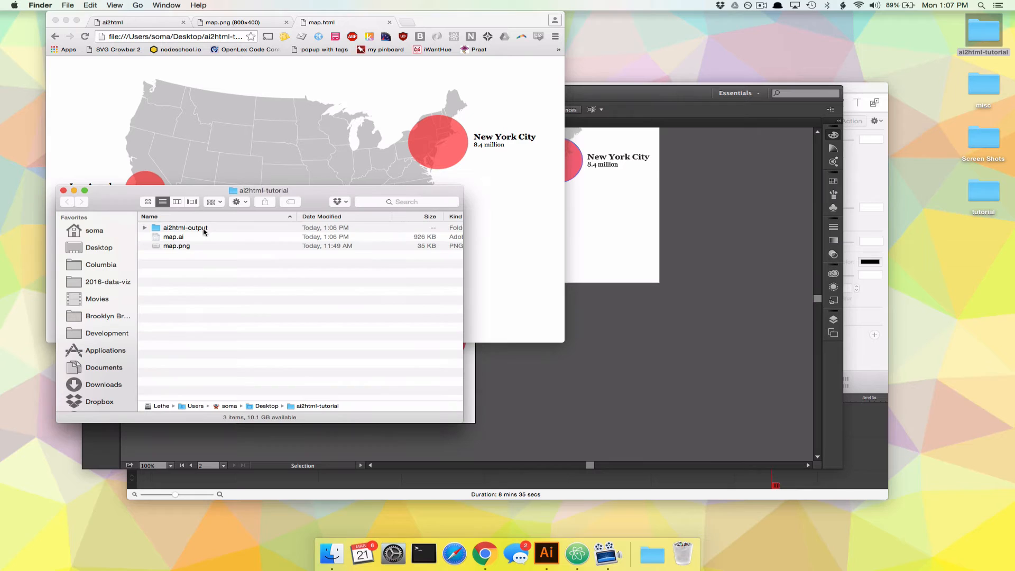
{"action": "double_click", "coordinate": [184, 227]}
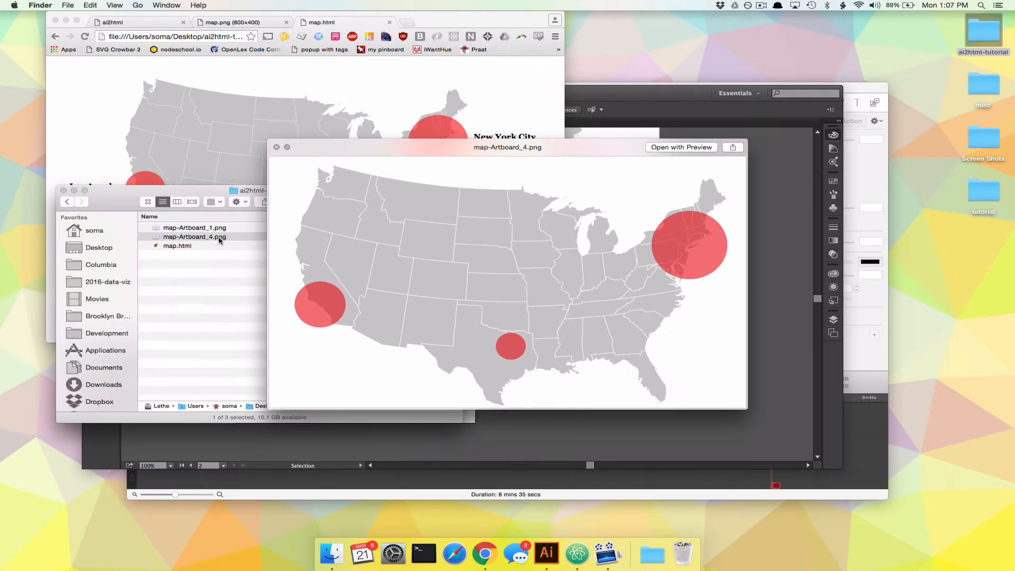
{"action": "left_click", "coordinate": [277, 147]}
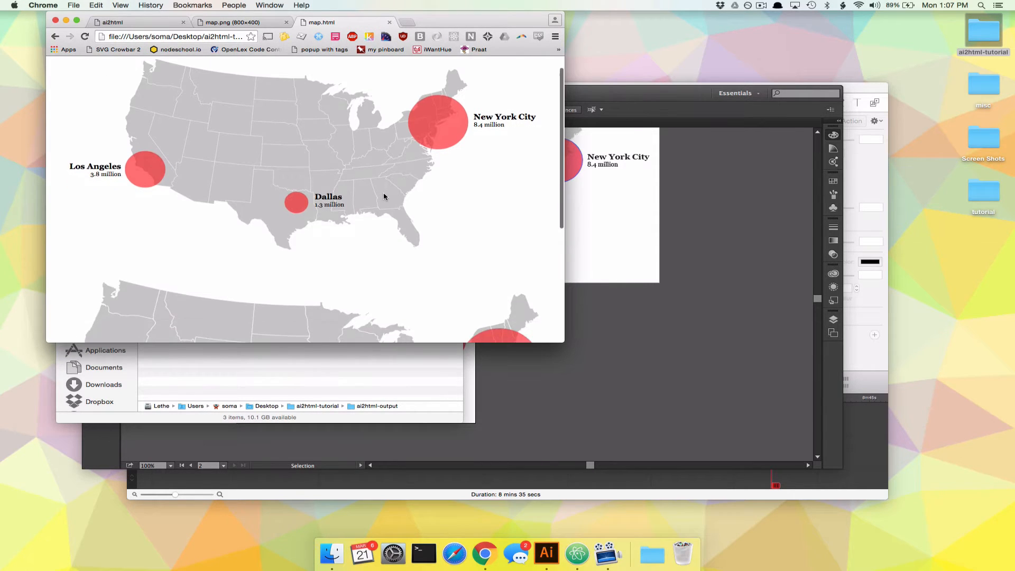
Scroll through the reloaded map.html to see both map versions stacked vertically.
{"action": "scroll", "scroll_direction": "down", "scroll_amount": 3}
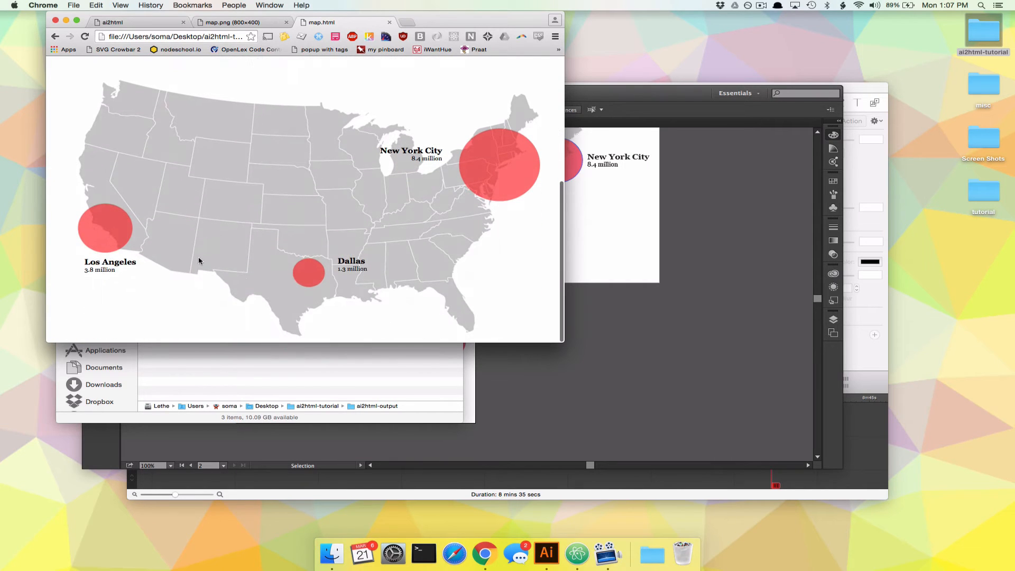
{"action": "mouse_move", "coordinate": [196, 221]}
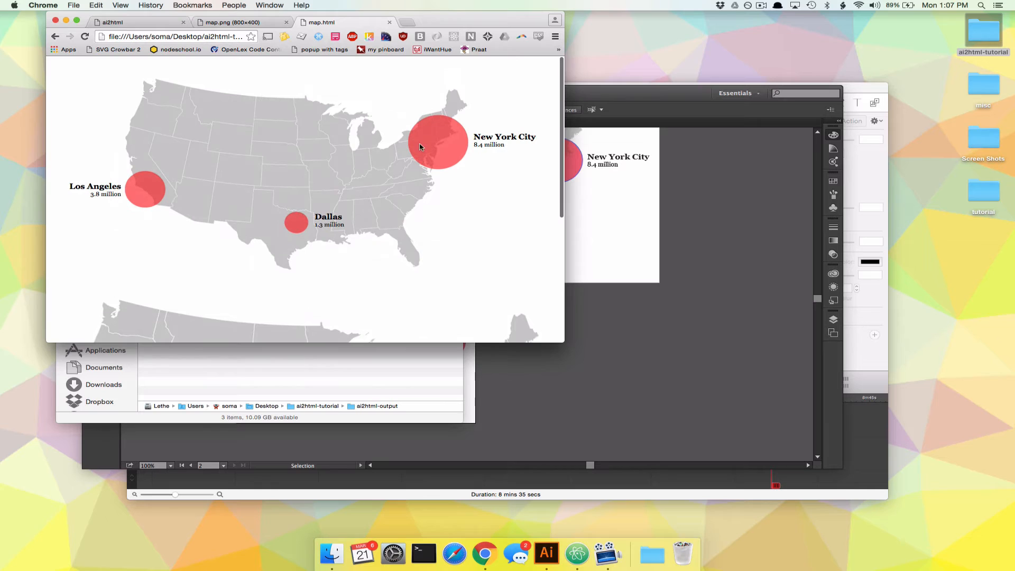
{"action": "scroll", "scroll_direction": "down", "scroll_amount": 3}
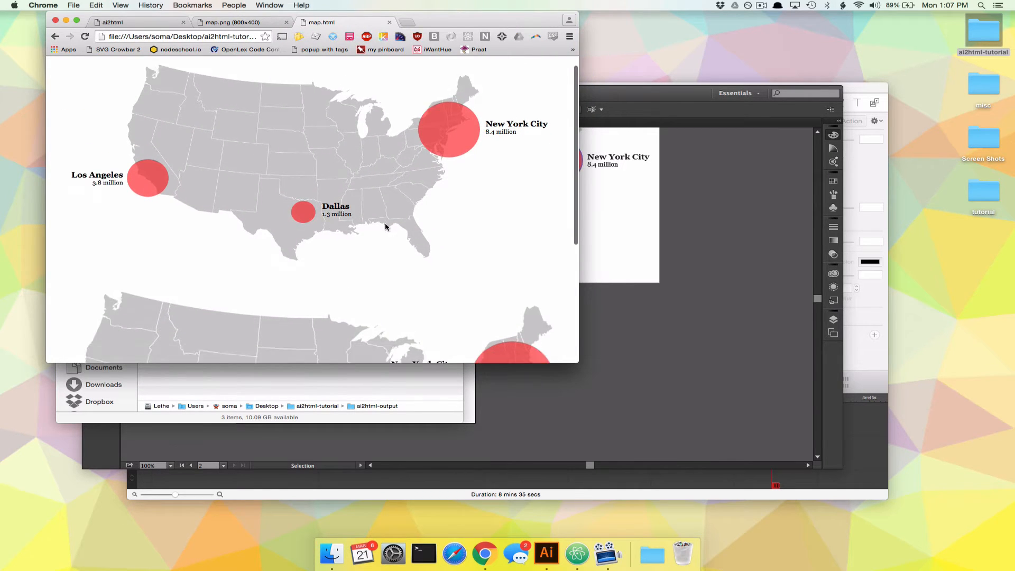
{"action": "scroll", "scroll_direction": "up", "scroll_amount": 3}
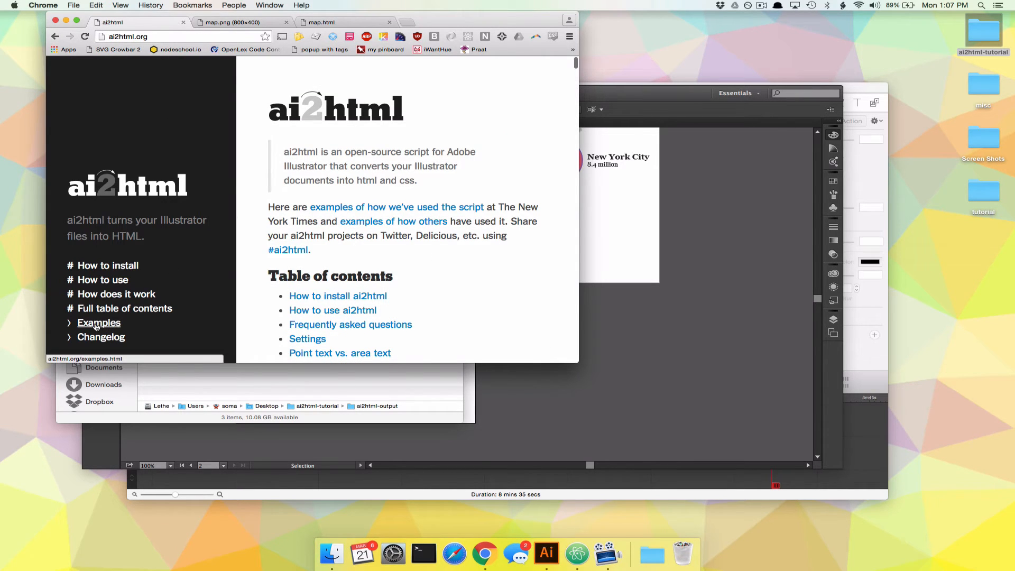
Go to the ai2html Examples page and scroll to 'Multiple artboards for responsive web pages'.
{"action": "left_click", "coordinate": [98, 323]}
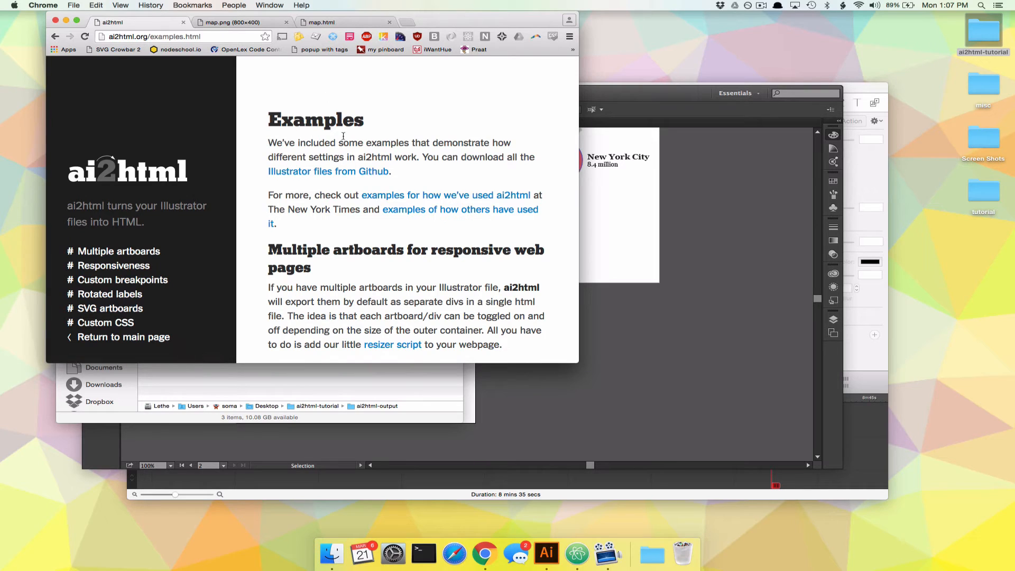
{"action": "scroll", "scroll_direction": "down", "scroll_amount": 3}
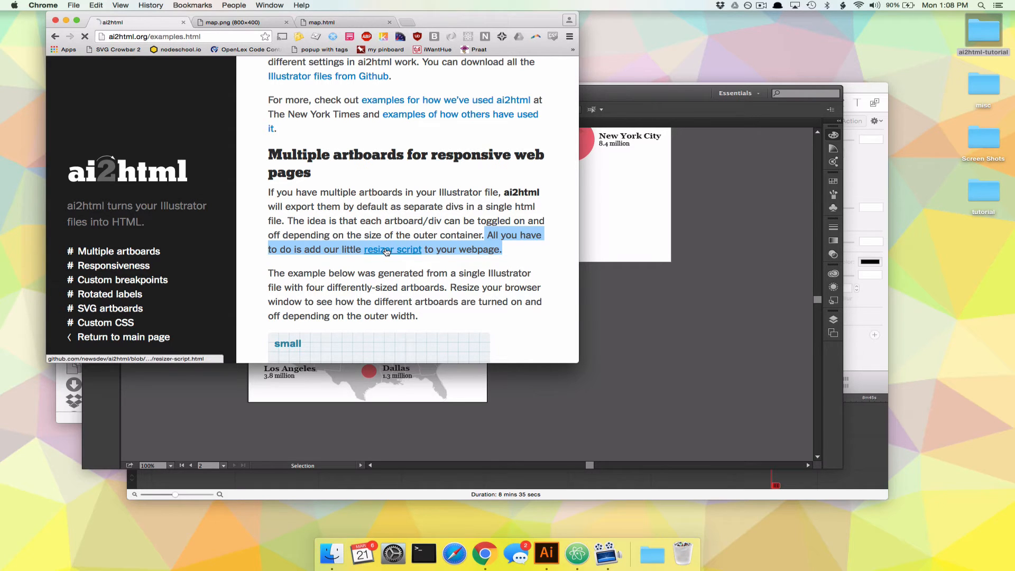
Open the resizer script's source on GitHub and scroll through its code.
{"action": "left_click", "coordinate": [392, 249]}
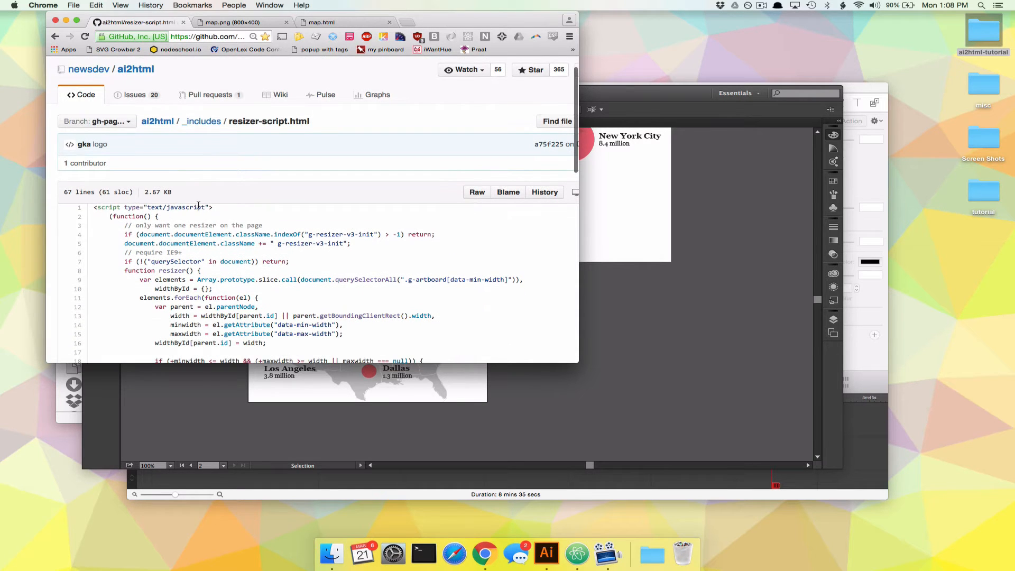
{"action": "scroll", "scroll_direction": "down", "scroll_amount": 3}
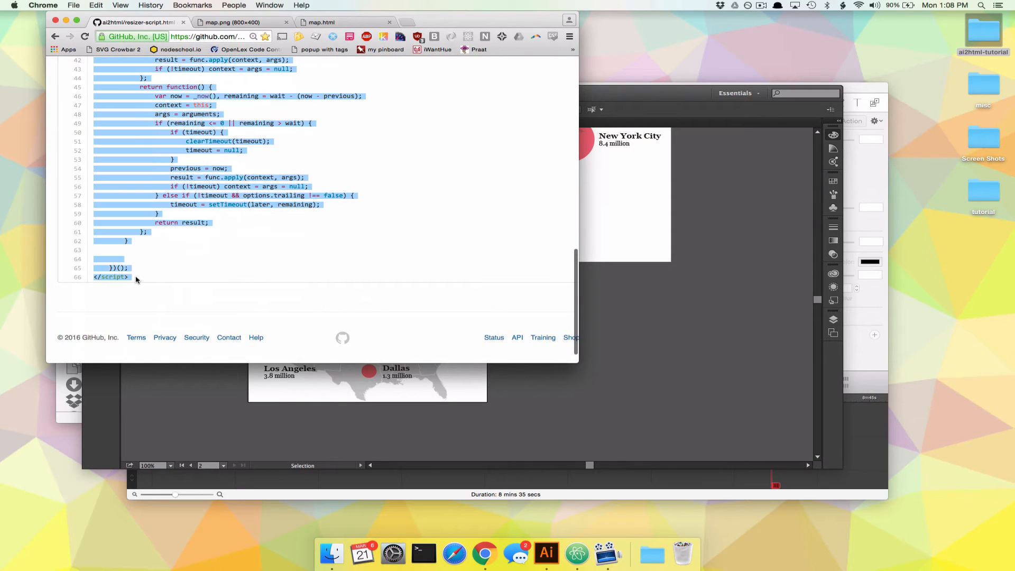
{"action": "scroll", "scroll_direction": "up", "scroll_amount": 3}
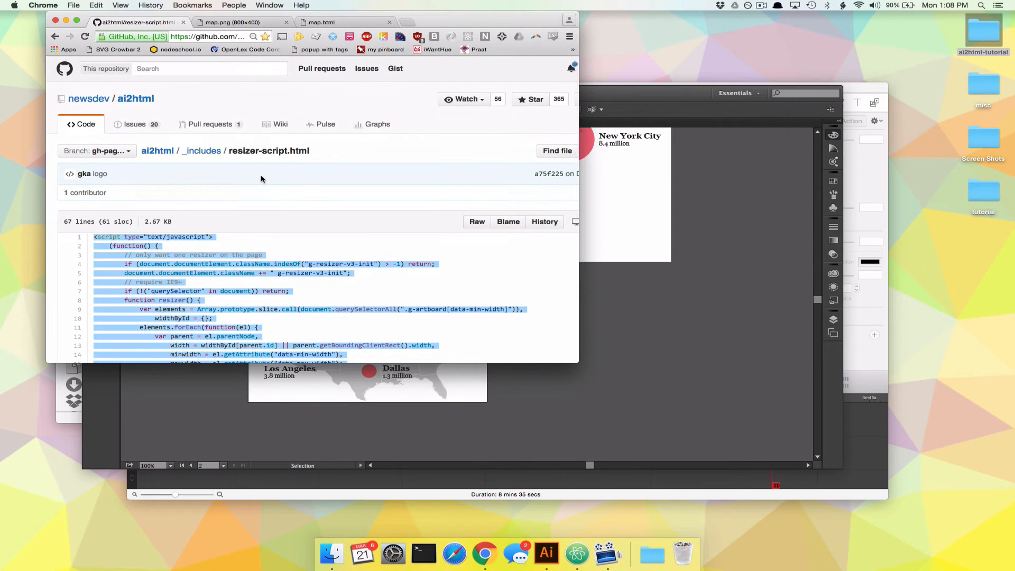
{"action": "mouse_move", "coordinate": [147, 361]}
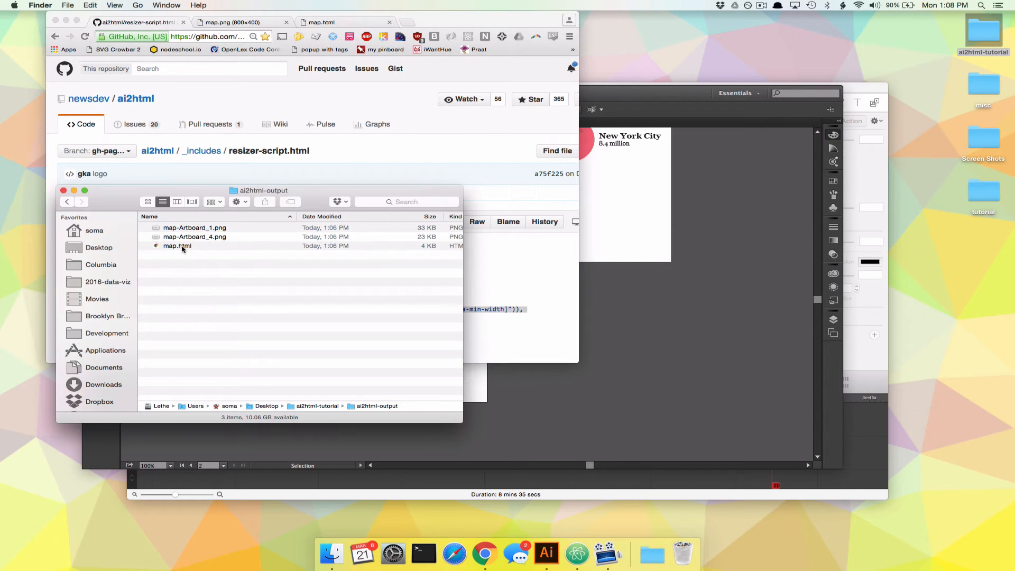
Select map.html beside the two artboard images in the ai2html-output folder.
{"action": "left_click", "coordinate": [178, 246]}
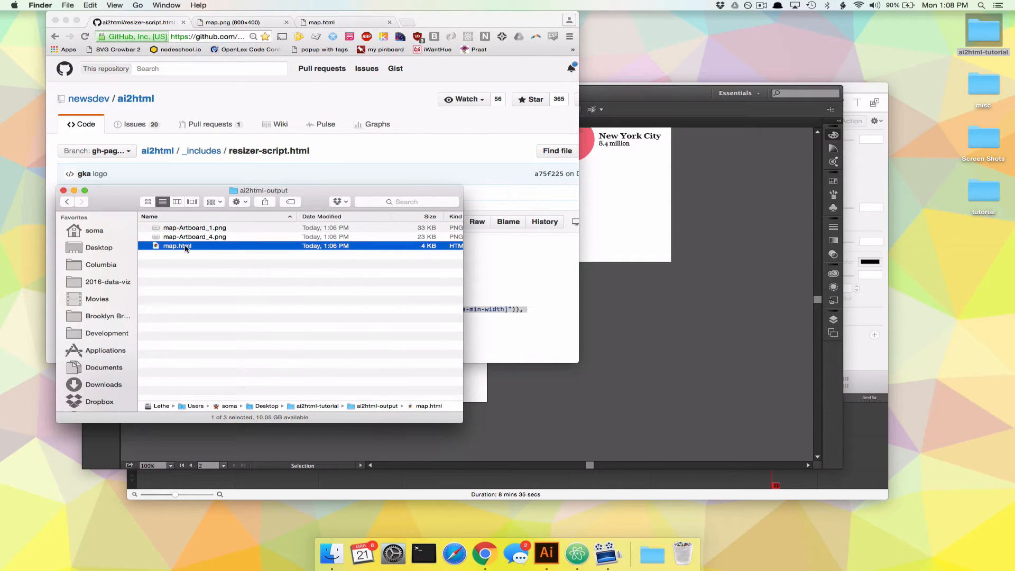
{"action": "mouse_move", "coordinate": [496, 432]}
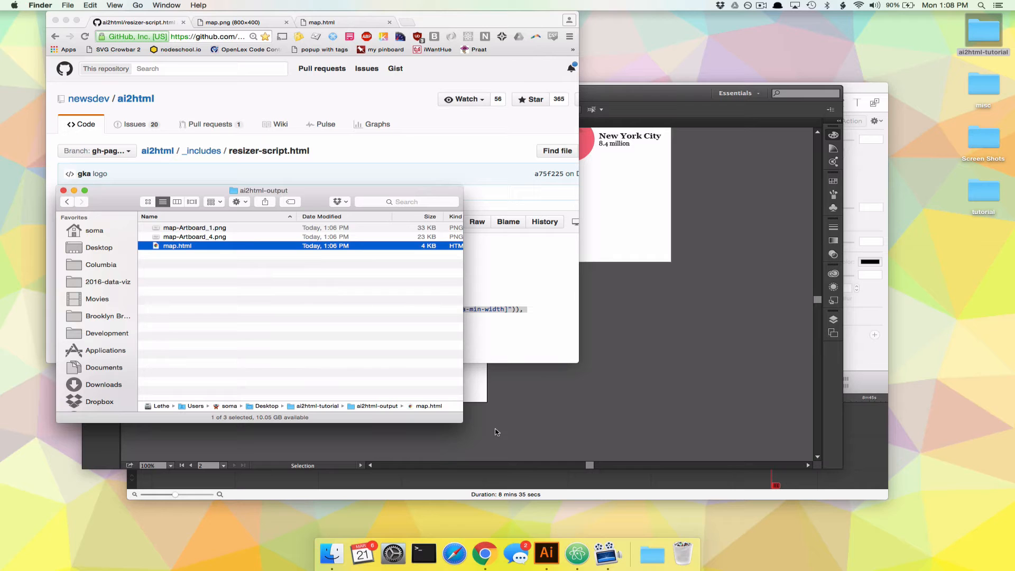
{"action": "mouse_move", "coordinate": [570, 521]}
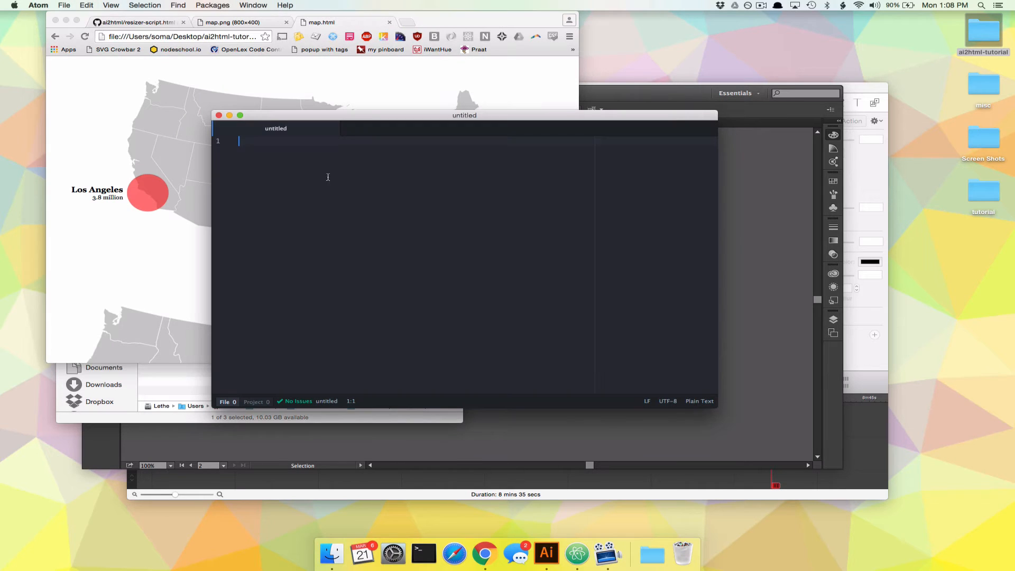
Open Desktop/ai2html-tutorial/ai2html-output/map.html in Atom through File > Open.
{"action": "left_click", "coordinate": [63, 5]}
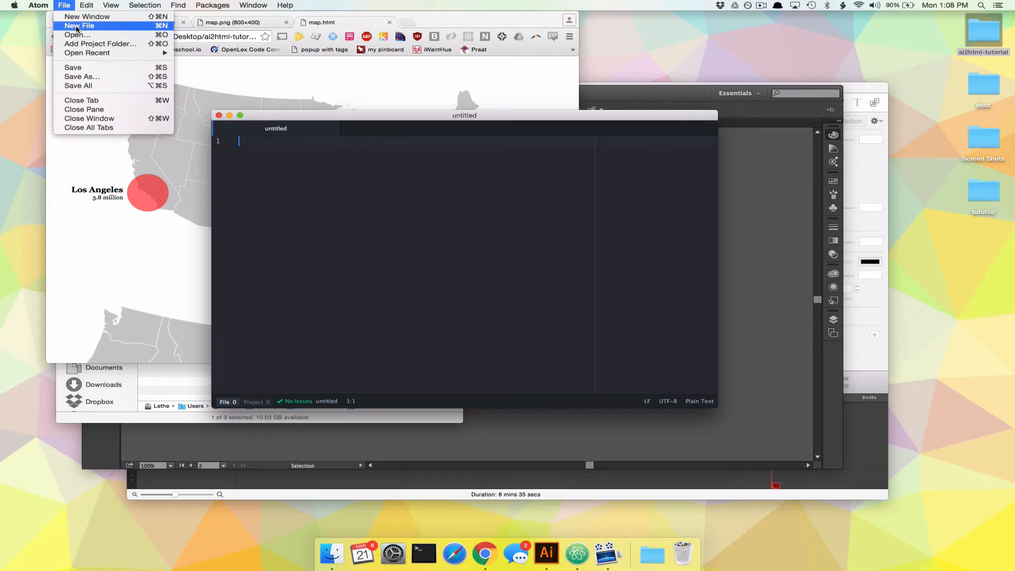
{"action": "left_click", "coordinate": [76, 34]}
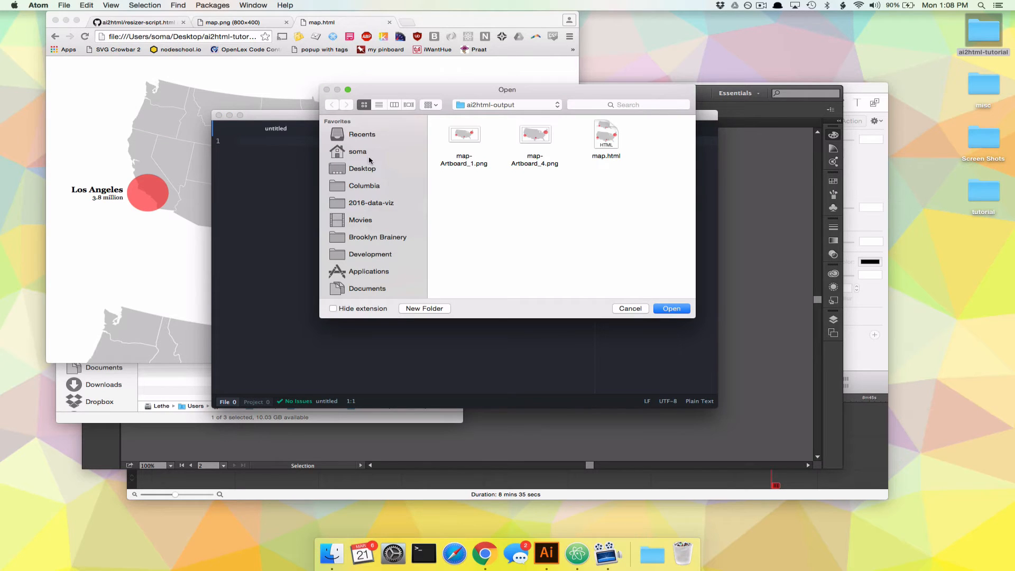
{"action": "left_click", "coordinate": [362, 168]}
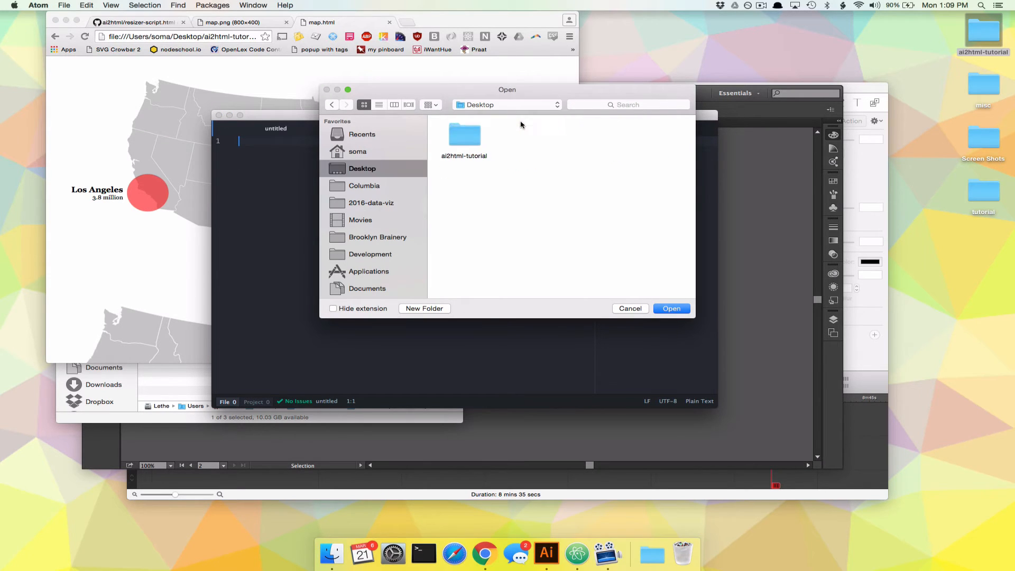
{"action": "double_click", "coordinate": [464, 135]}
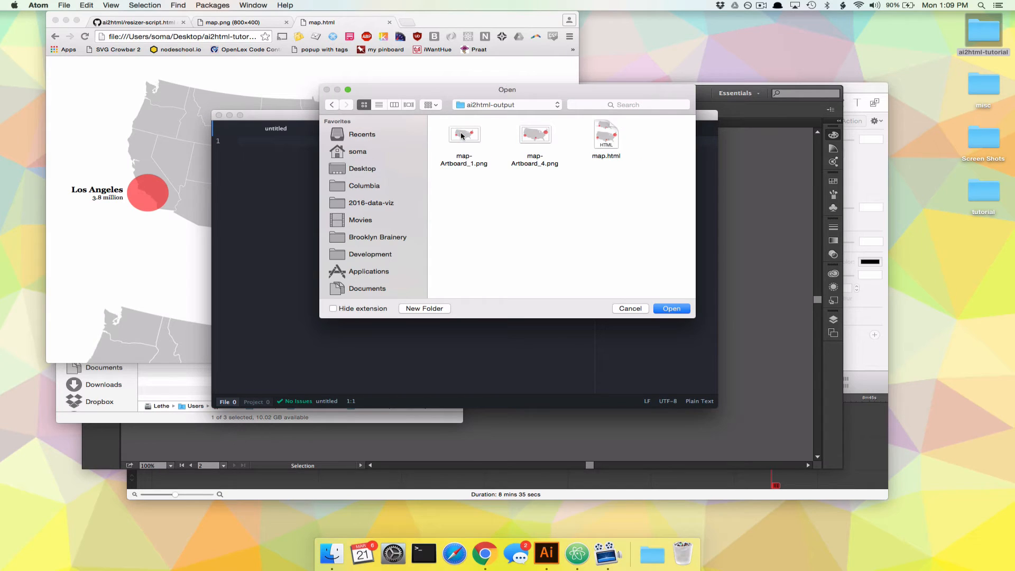
{"action": "left_click", "coordinate": [605, 134]}
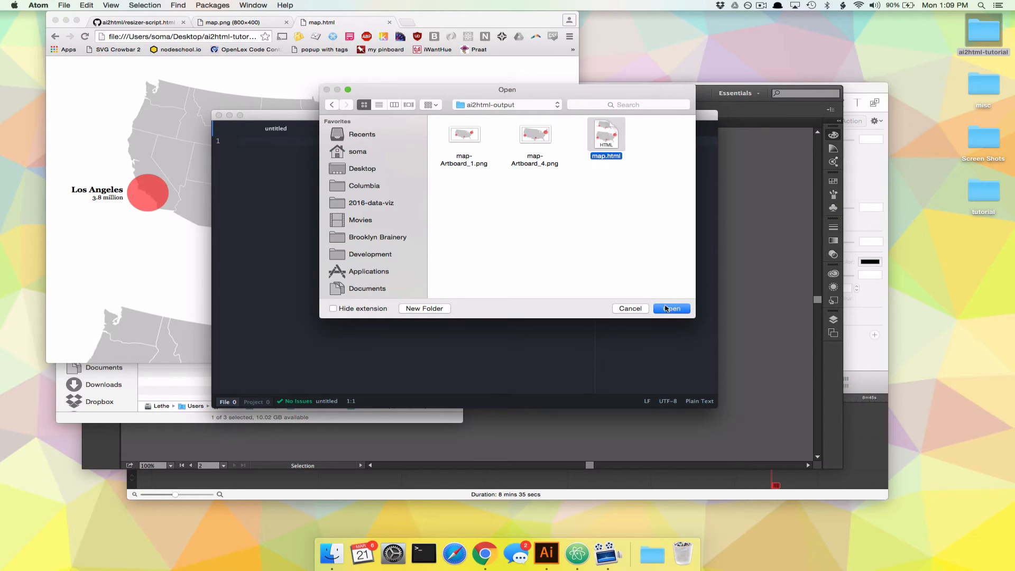
{"action": "left_click", "coordinate": [671, 309]}
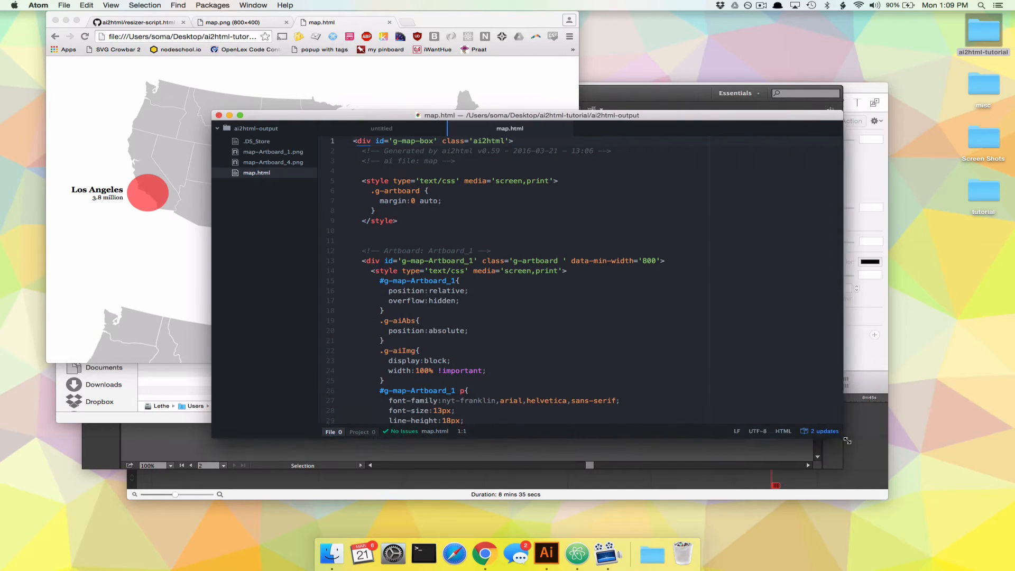
Scroll through the selected resizer-script.html code on GitHub and copy it.
{"action": "scroll", "scroll_direction": "down", "scroll_amount": 3}
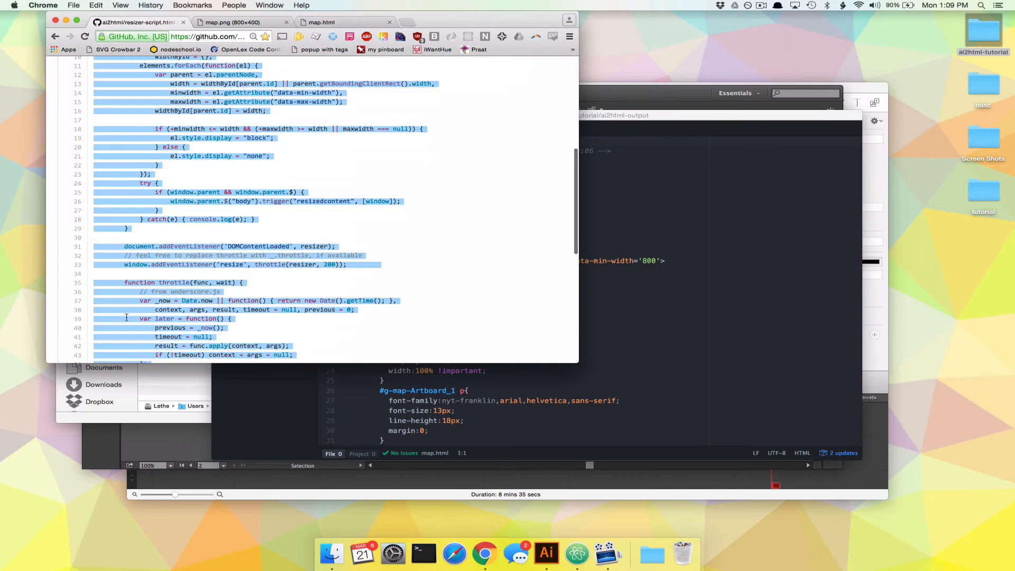
{"action": "scroll", "scroll_direction": "up", "scroll_amount": 3}
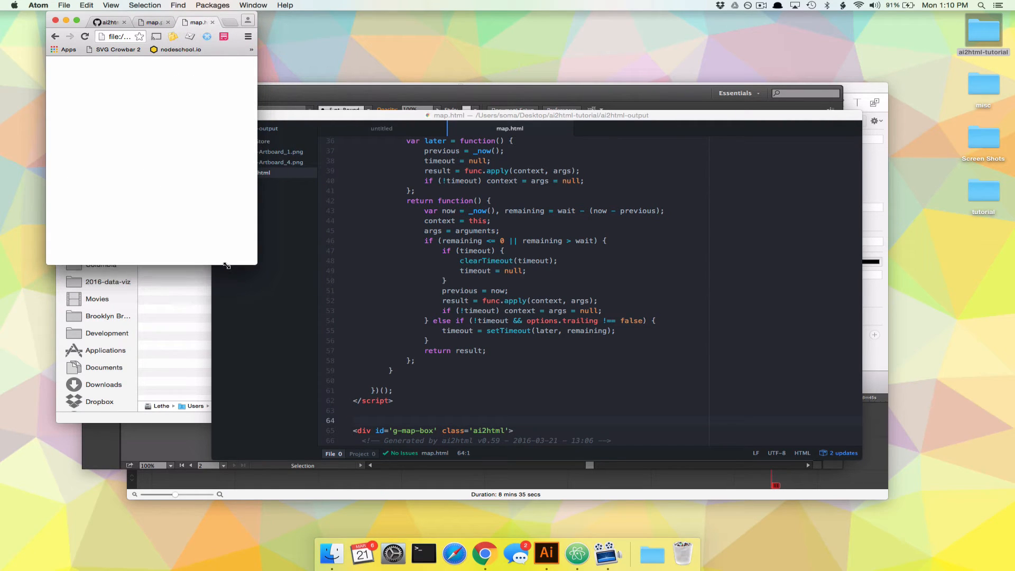
{"action": "mouse_move", "coordinate": [167, 123]}
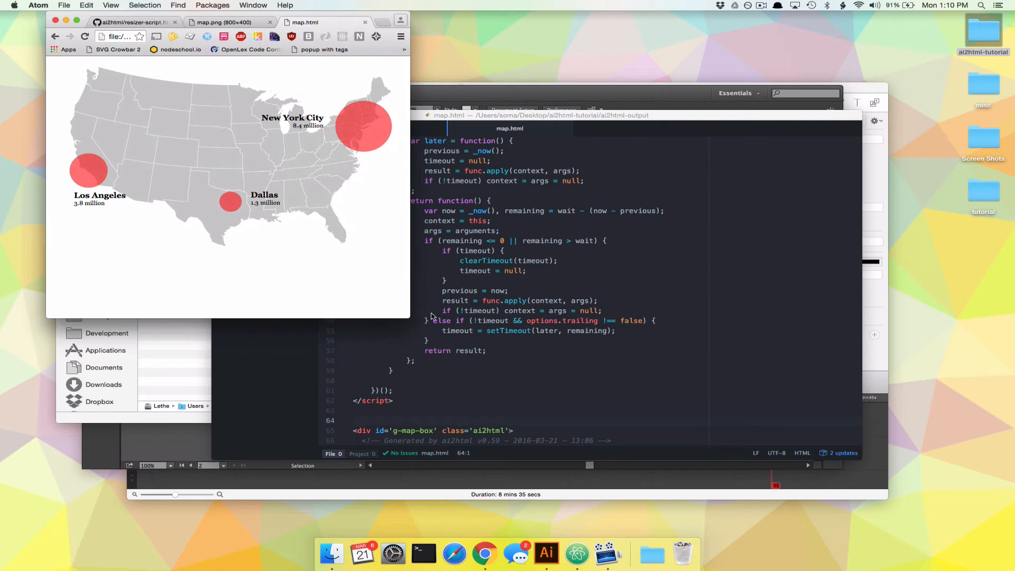
Draw a tall narrow artboard in map.ai and centre the three copied circles in a column.
{"action": "left_click", "coordinate": [545, 554]}
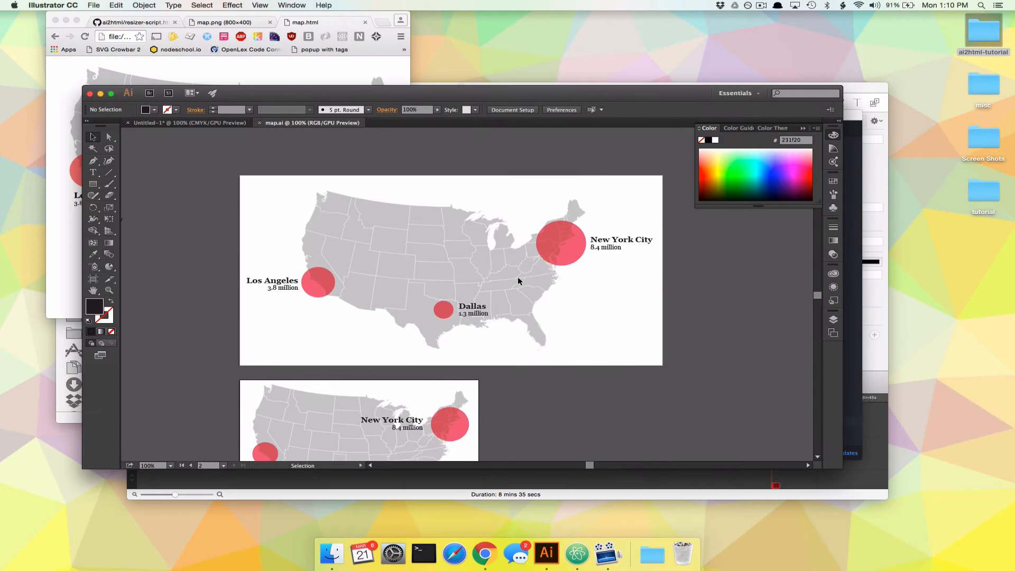
{"action": "scroll", "scroll_direction": "up", "scroll_amount": 3}
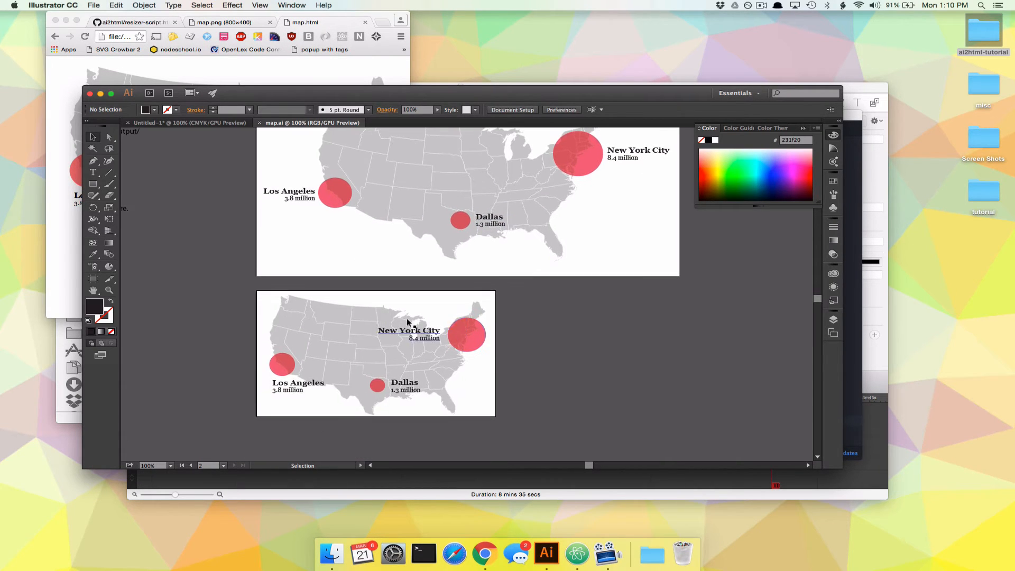
{"action": "mouse_move", "coordinate": [541, 376]}
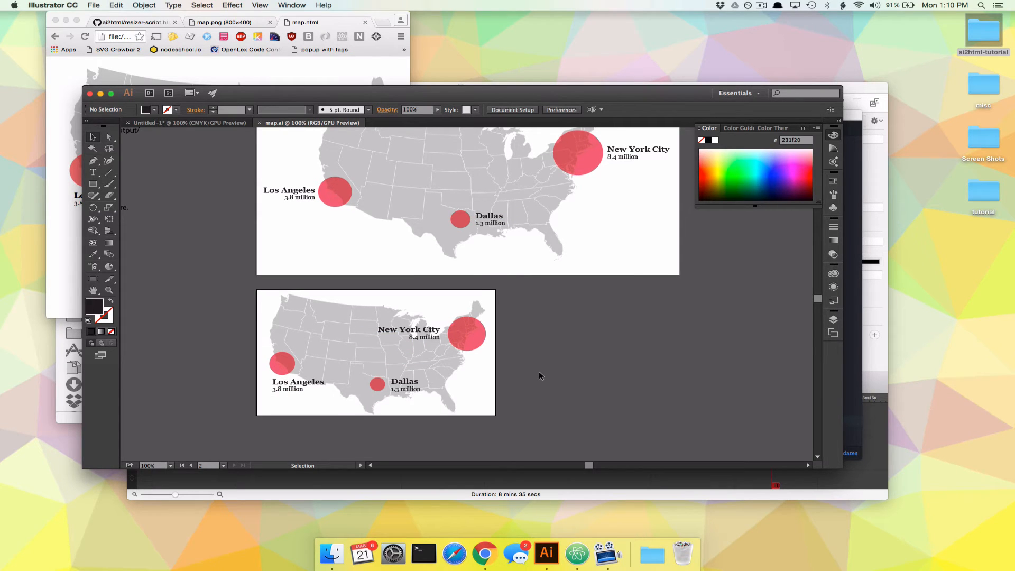
{"action": "scroll", "scroll_direction": "down", "scroll_amount": 3}
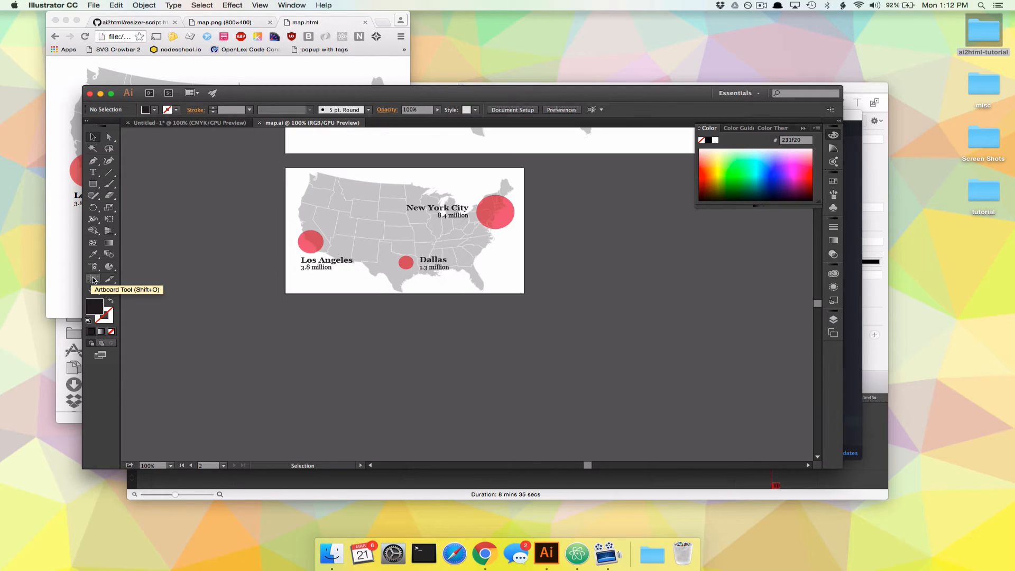
{"action": "left_click", "coordinate": [93, 279]}
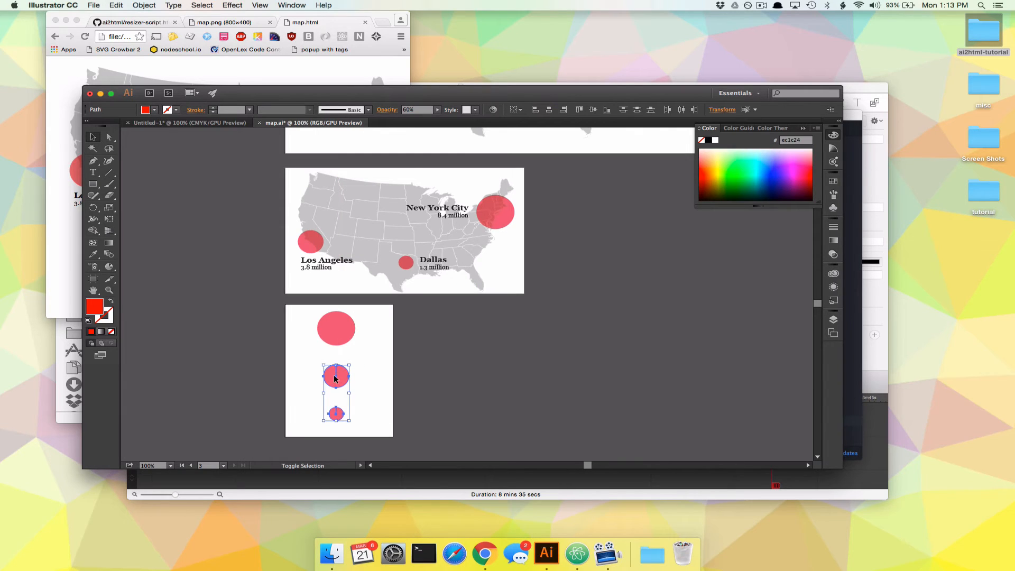
{"action": "left_click", "coordinate": [549, 109]}
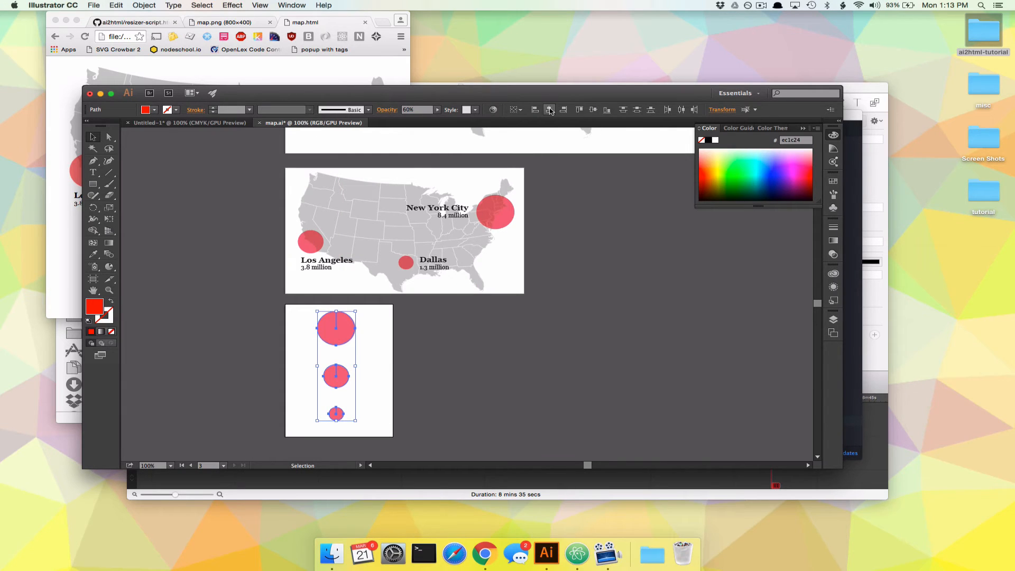
{"action": "mouse_move", "coordinate": [638, 104]}
{"action": "type", "text": "N.Y.C."}
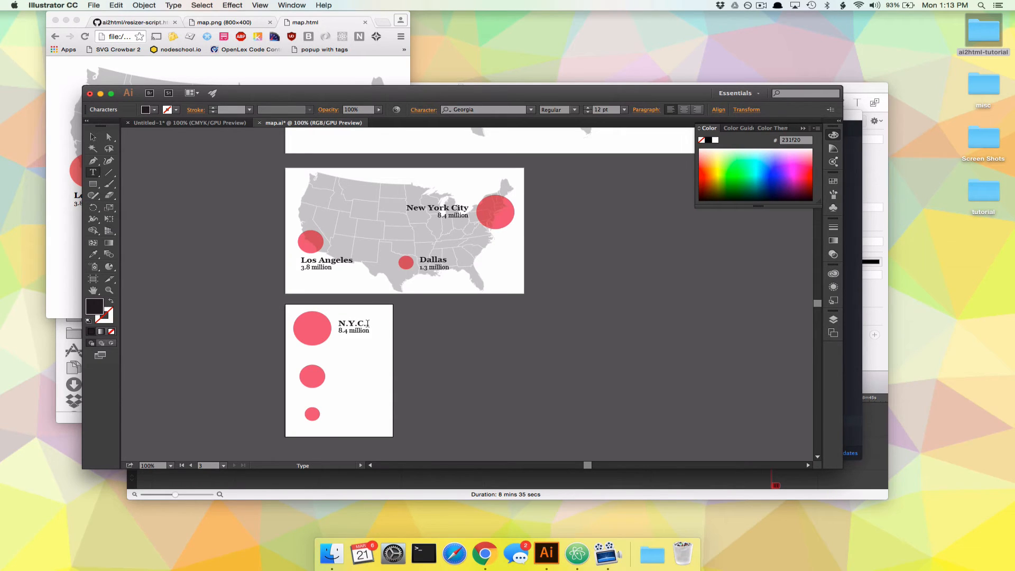
Select the labelled N.Y.C., Los Angeles and Dallas circles and nudge them left.
{"action": "left_click", "coordinate": [353, 327]}
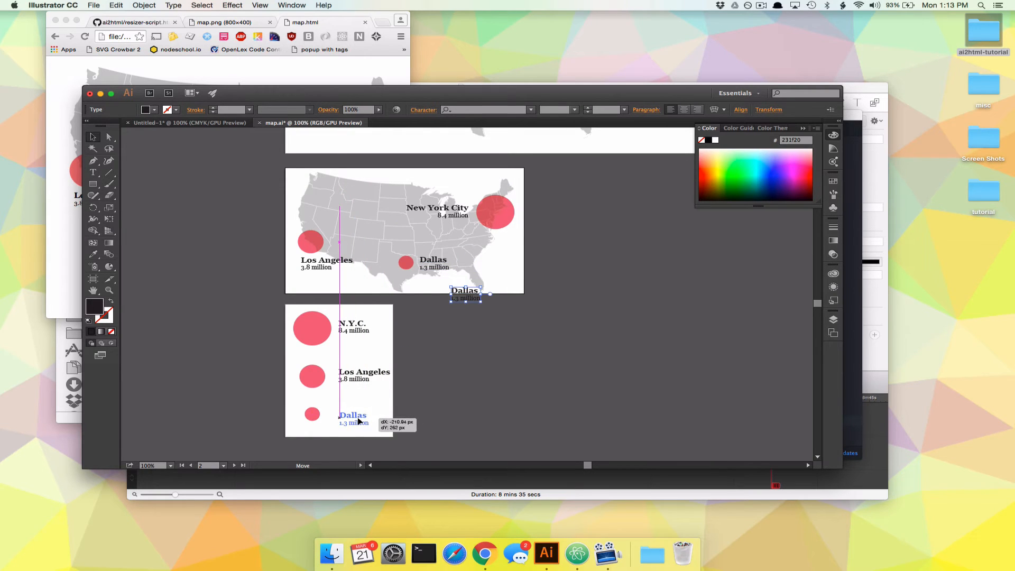
{"action": "left_click", "coordinate": [312, 376]}
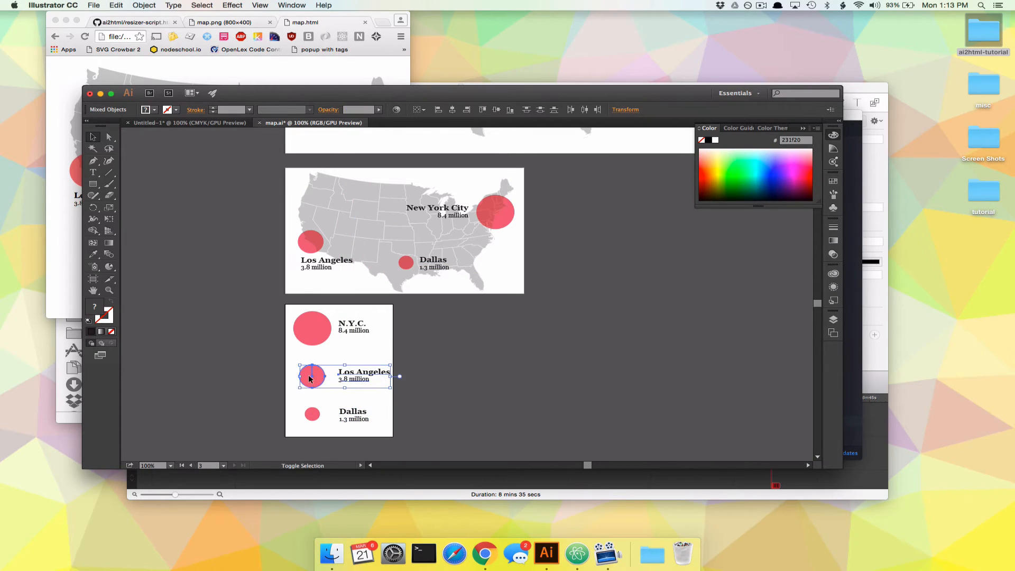
{"action": "mouse_move", "coordinate": [540, 110]}
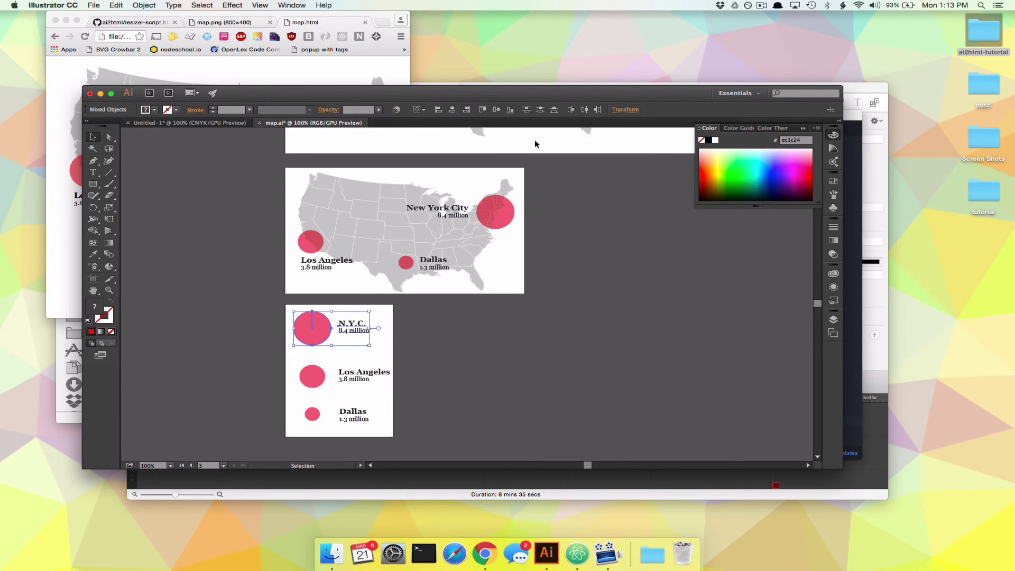
{"action": "left_click", "coordinate": [312, 413]}
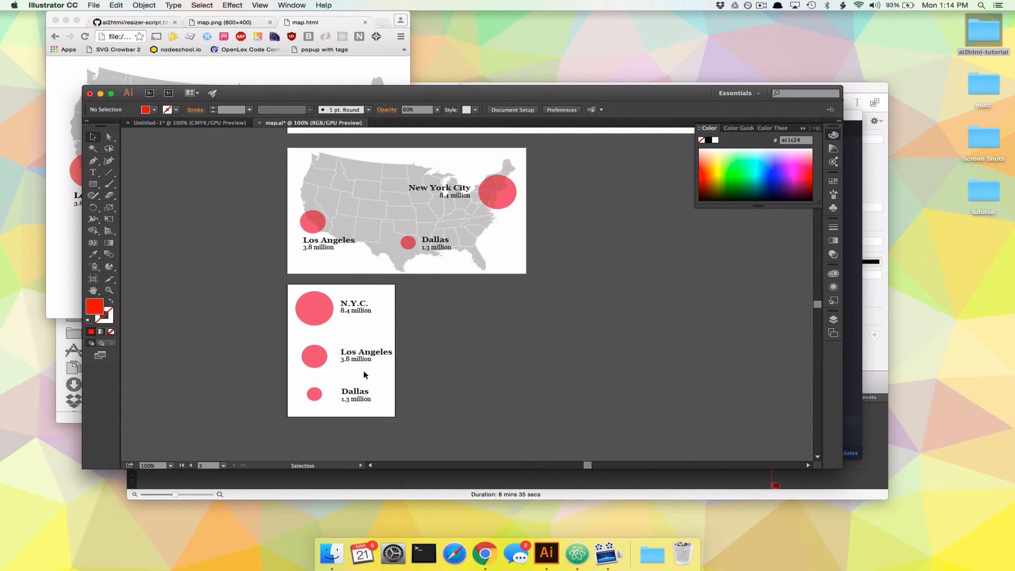
{"action": "left_click", "coordinate": [355, 395]}
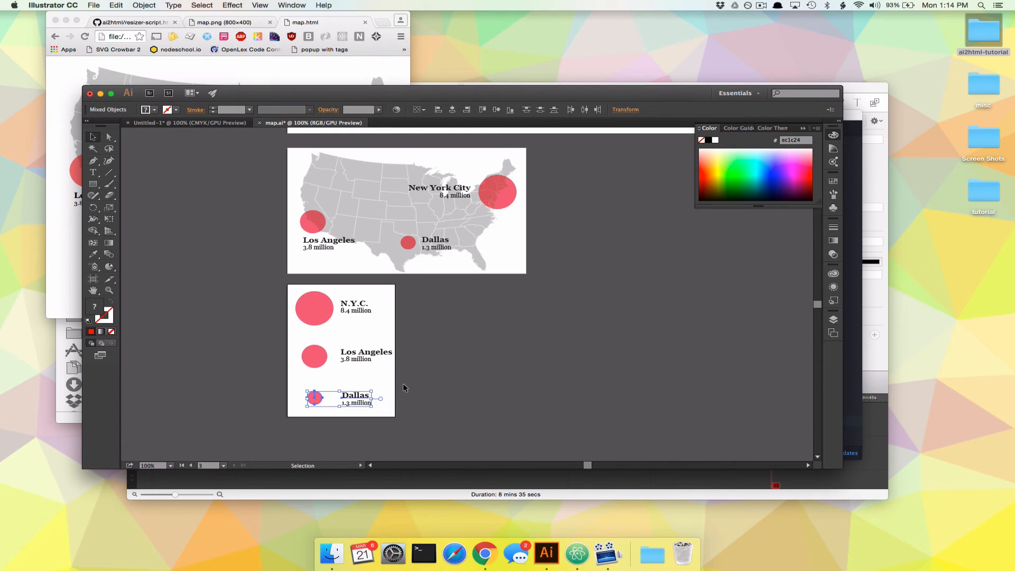
{"action": "left_click", "coordinate": [379, 373]}
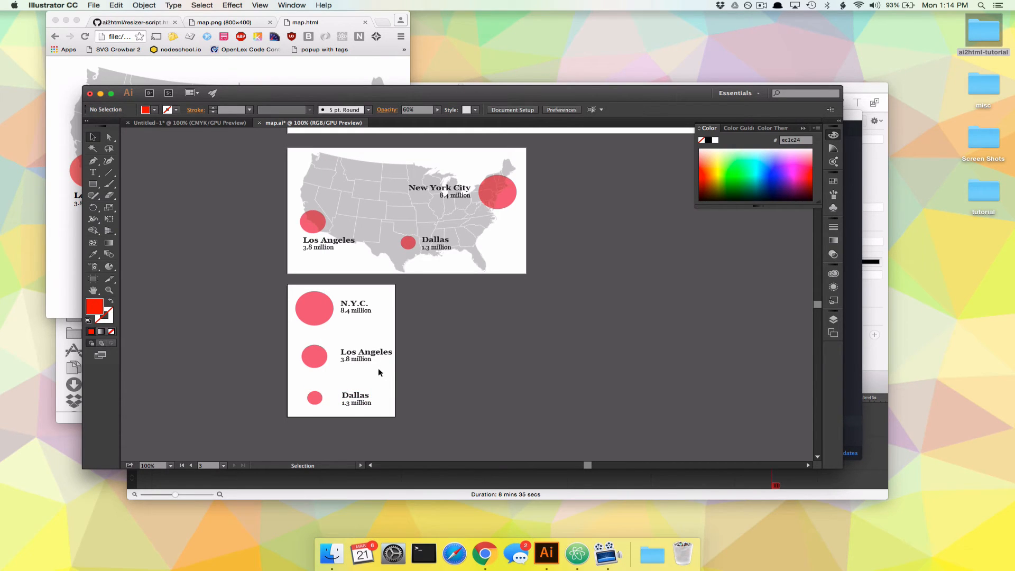
{"action": "mouse_move", "coordinate": [421, 362]}
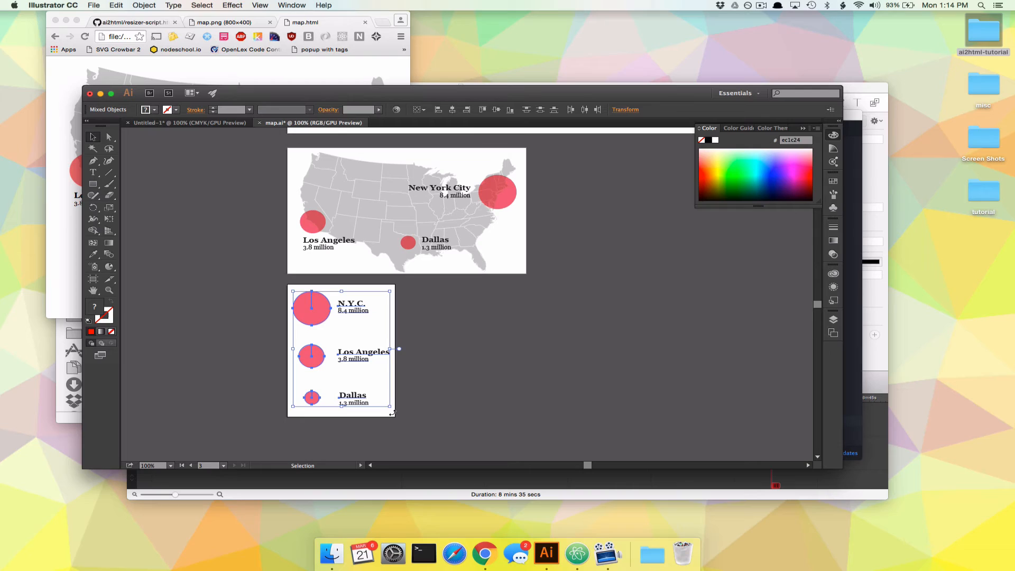
Run File > Scripts > ai2html on map.ai and dismiss the 'Nice work!' message.
{"action": "left_click", "coordinate": [502, 389]}
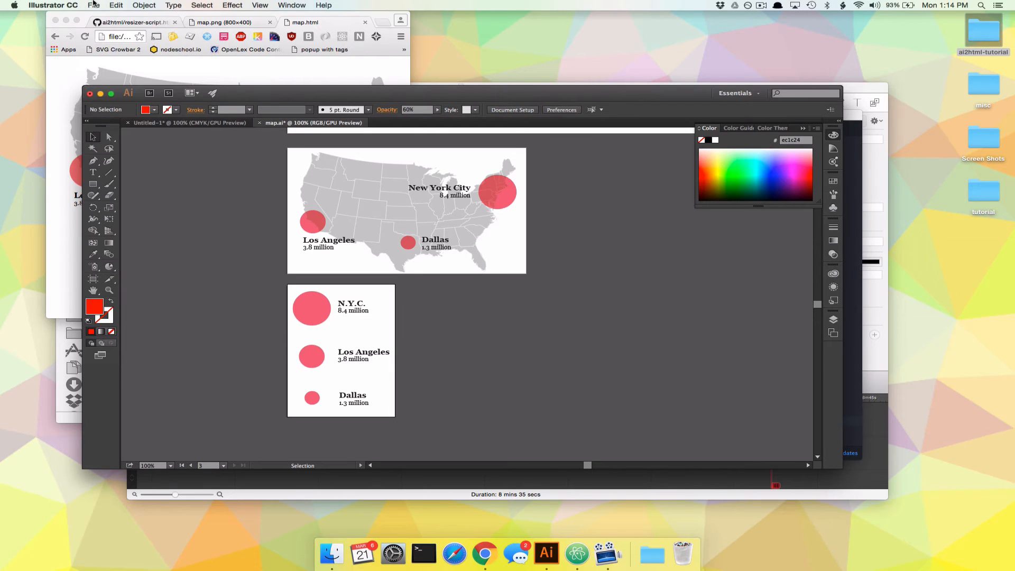
{"action": "left_click", "coordinate": [93, 5]}
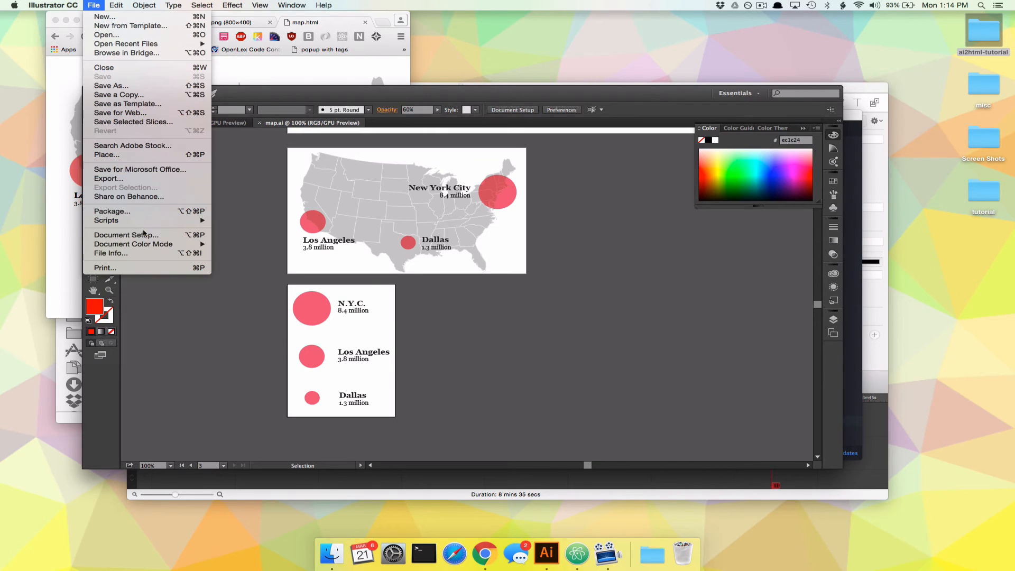
{"action": "mouse_move", "coordinate": [105, 220]}
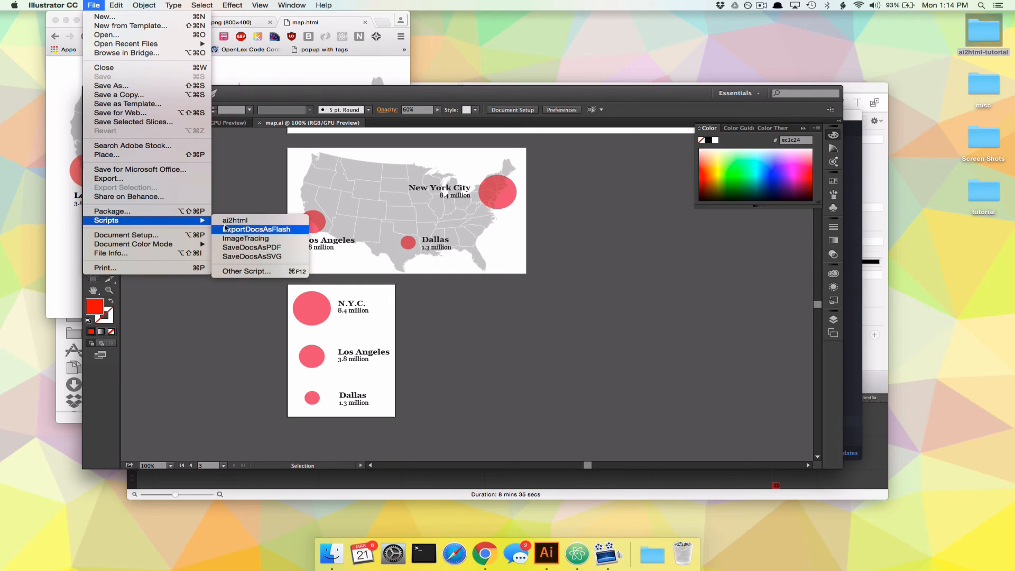
{"action": "left_click", "coordinate": [235, 220]}
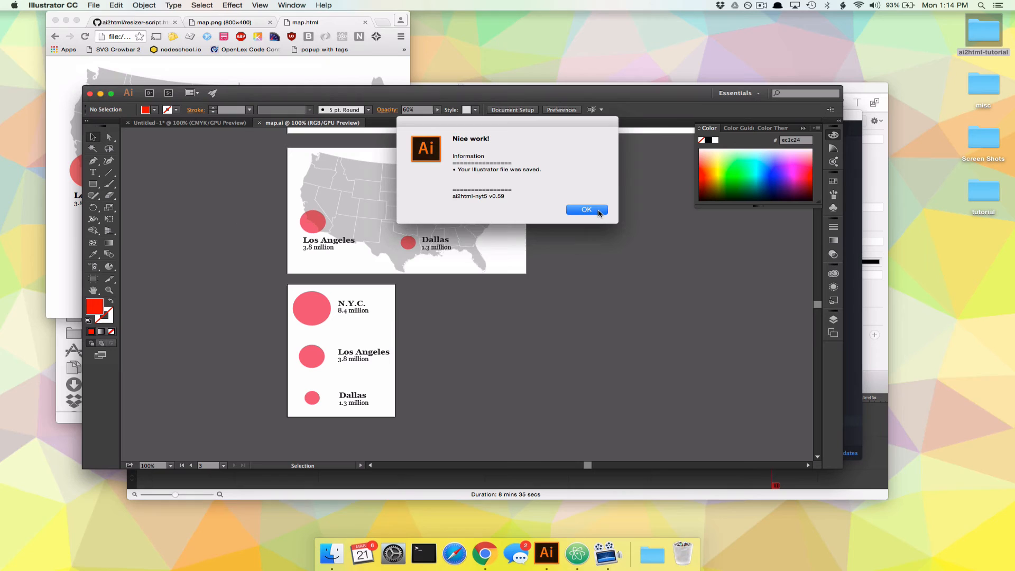
{"action": "left_click", "coordinate": [585, 210]}
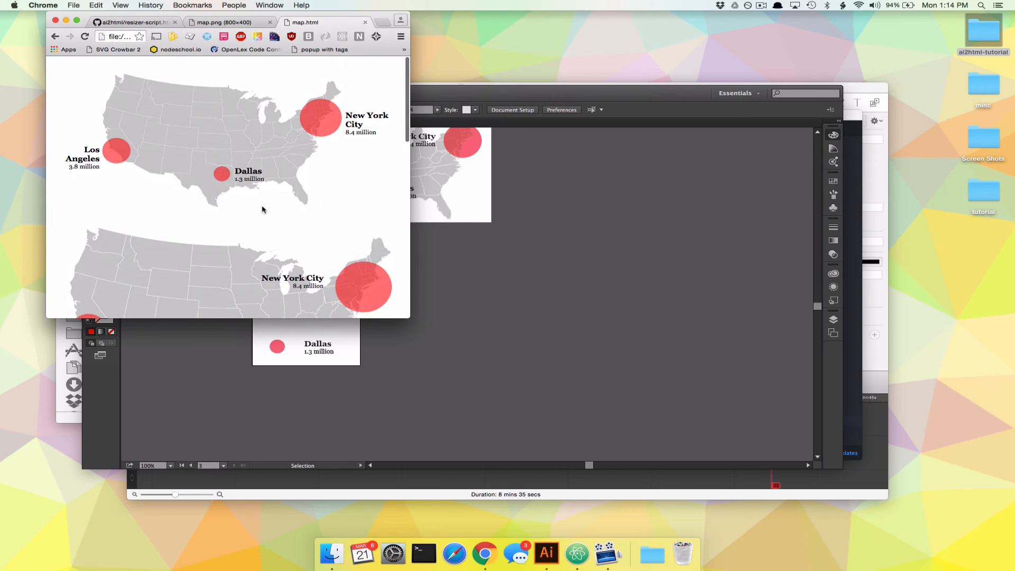
Copy the resizer script code, then revisit it through the examples page's 'resizer script' link.
{"action": "left_click", "coordinate": [133, 22]}
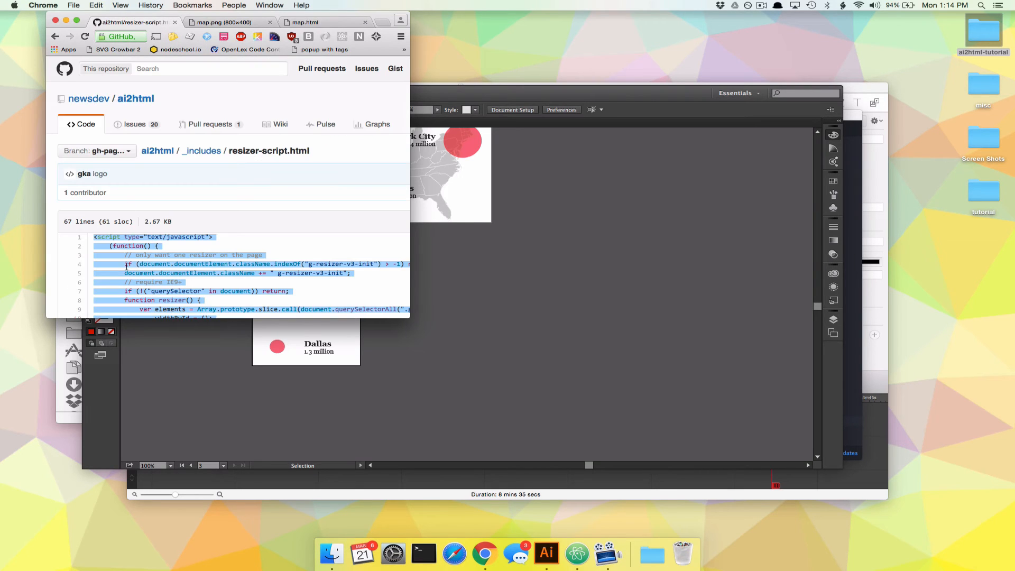
{"action": "scroll", "scroll_direction": "down", "scroll_amount": 3}
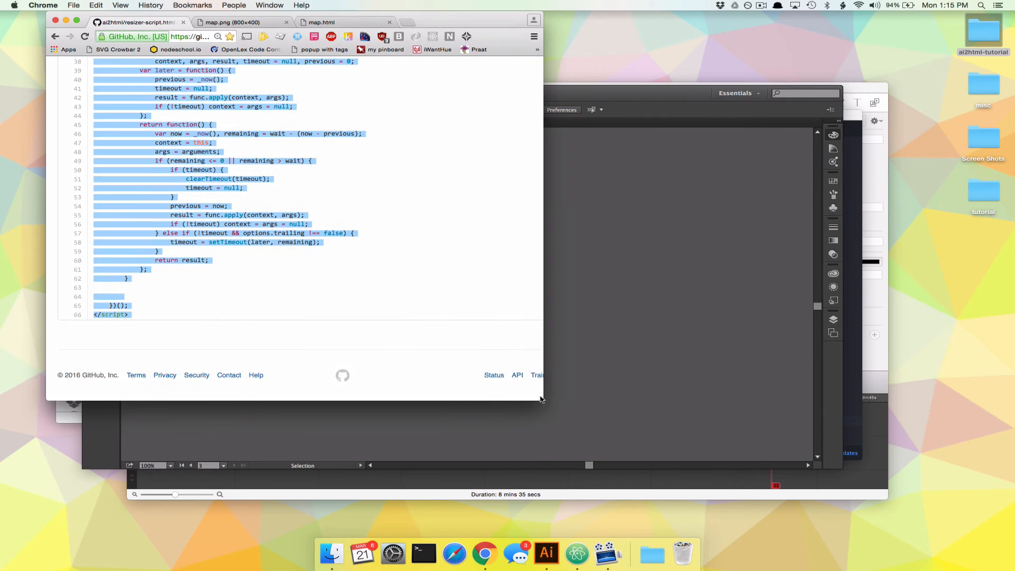
{"action": "left_click", "coordinate": [55, 36]}
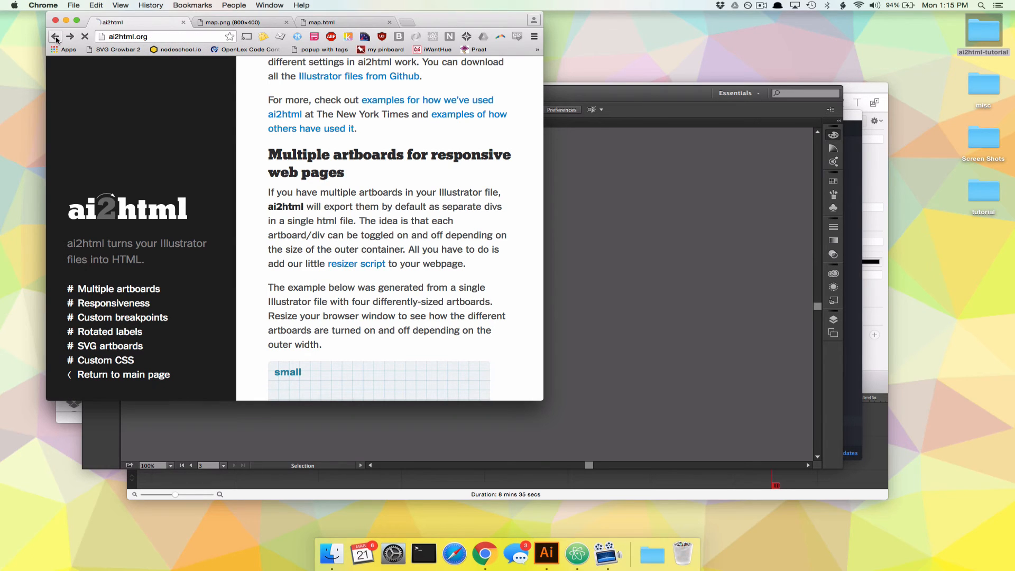
{"action": "left_click", "coordinate": [55, 37]}
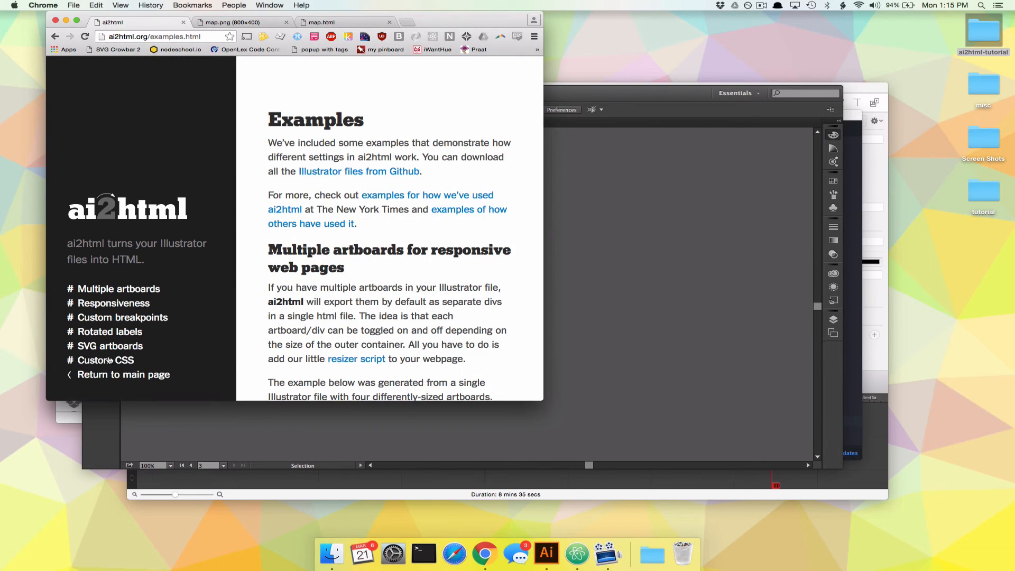
{"action": "scroll", "scroll_direction": "down", "scroll_amount": 3}
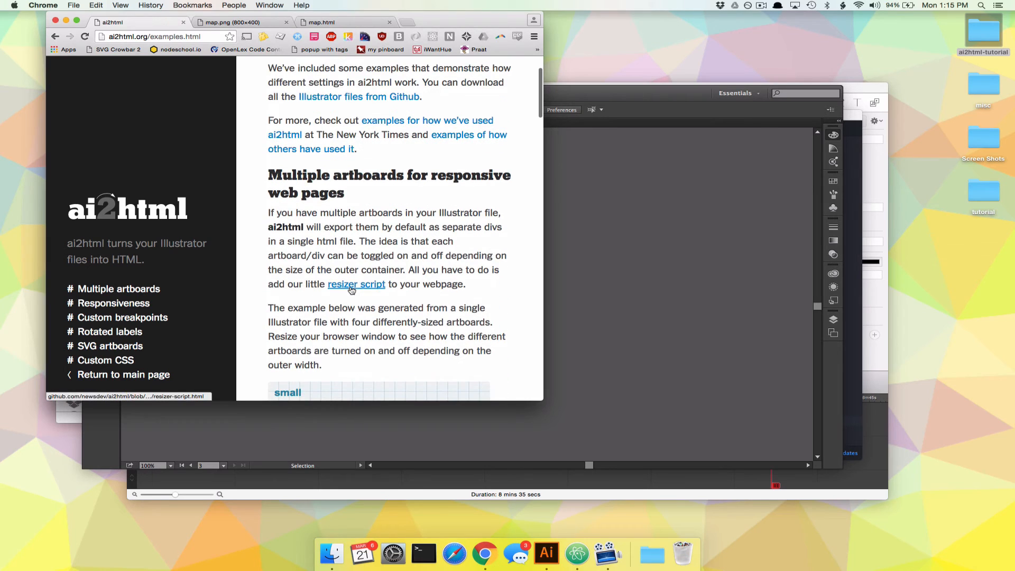
{"action": "left_click", "coordinate": [356, 284]}
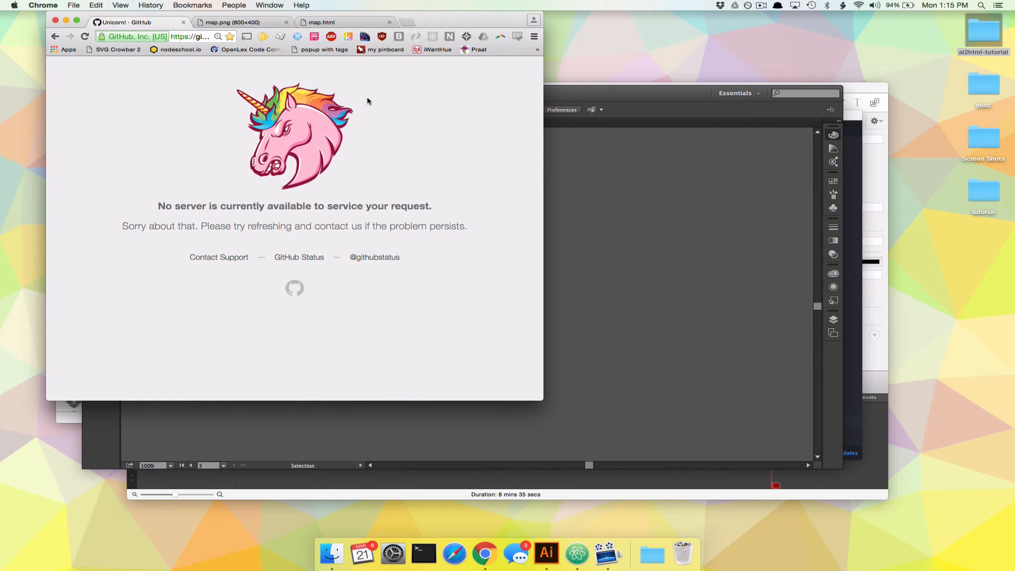
{"action": "left_click", "coordinate": [85, 37]}
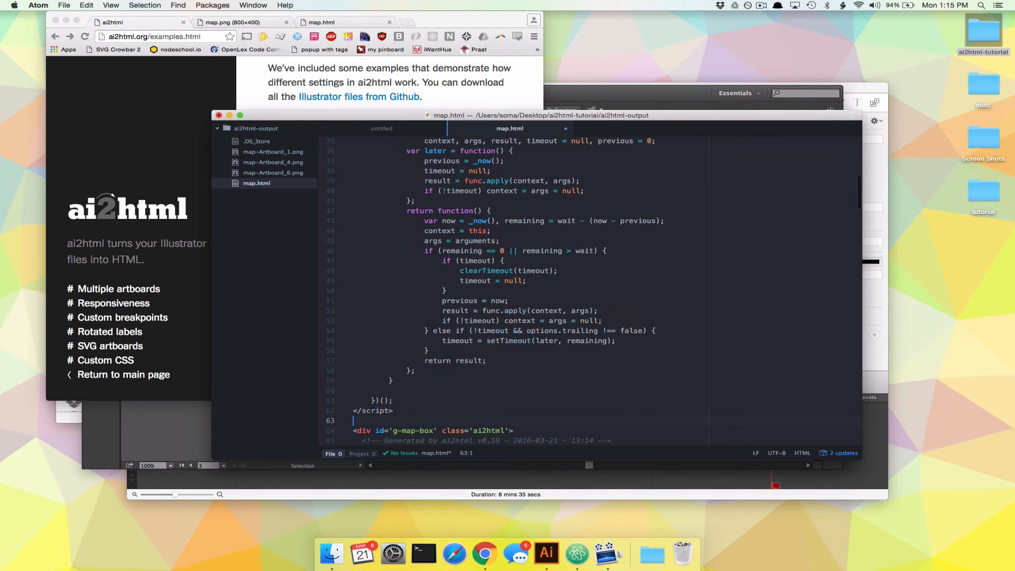
Paste the resizer script above the ai2html markup in map.html and review it.
{"action": "scroll", "scroll_direction": "down", "scroll_amount": 3}
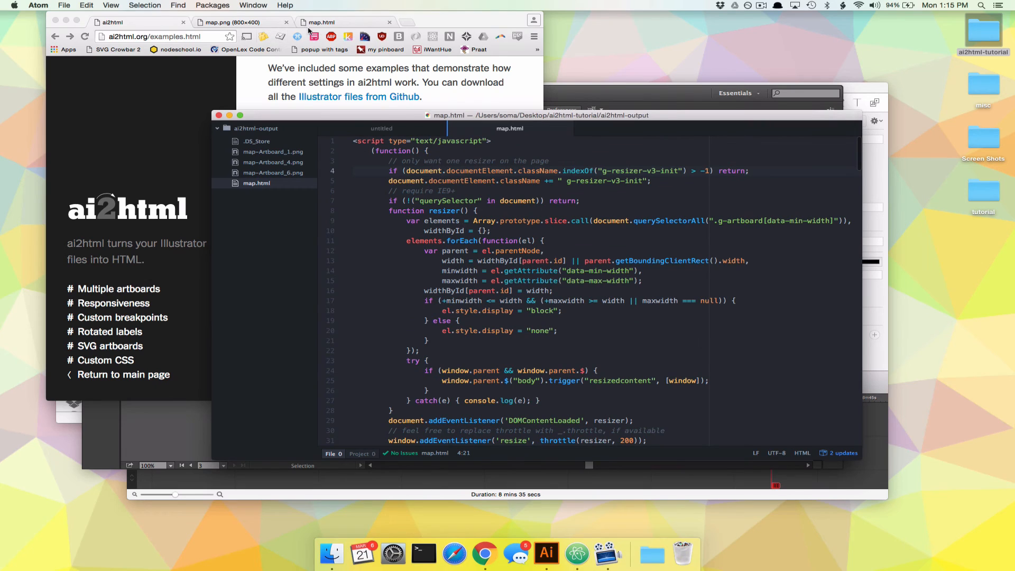
{"action": "left_click", "coordinate": [318, 22]}
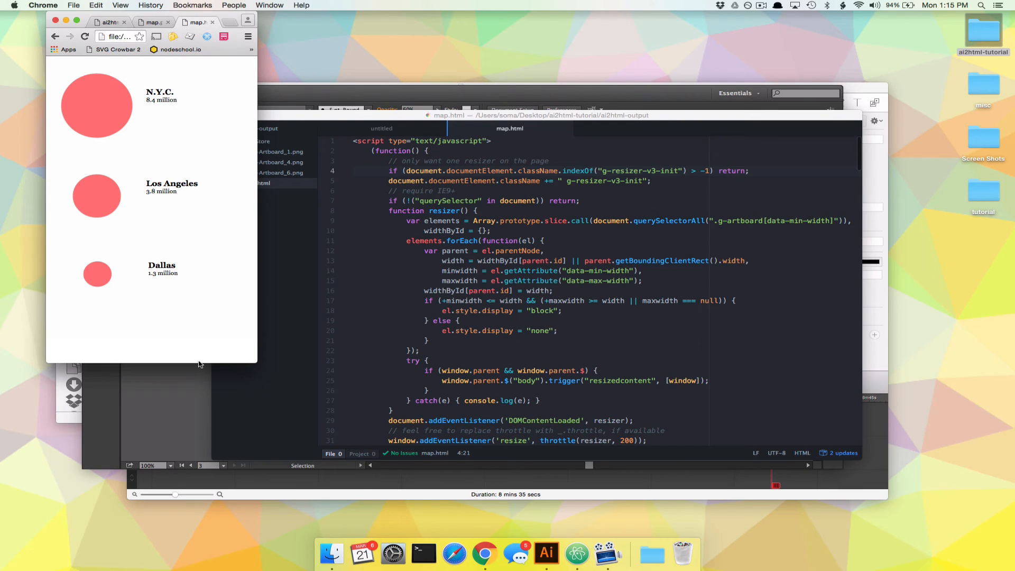
{"action": "mouse_move", "coordinate": [169, 176]}
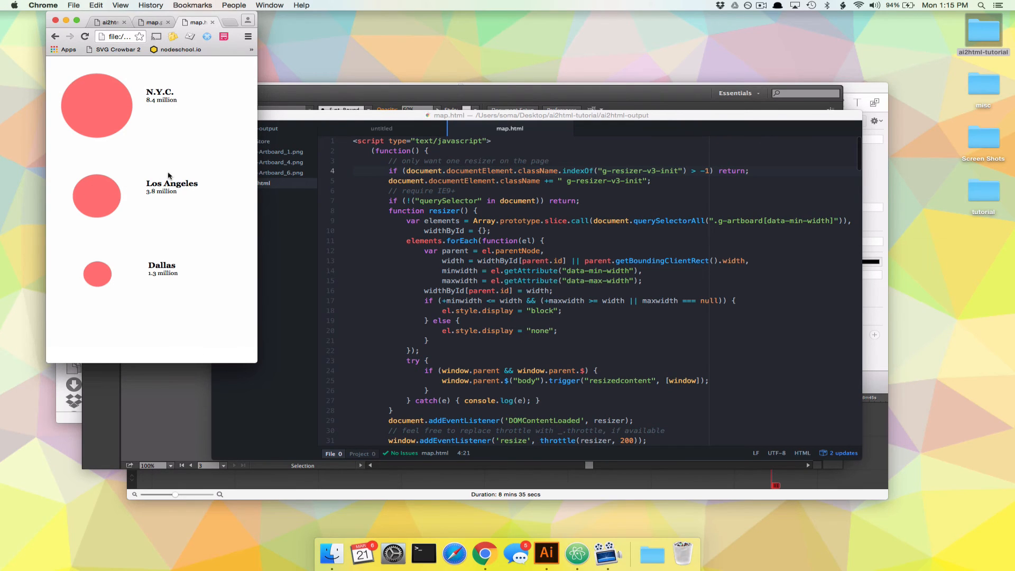
{"action": "mouse_move", "coordinate": [123, 268]}
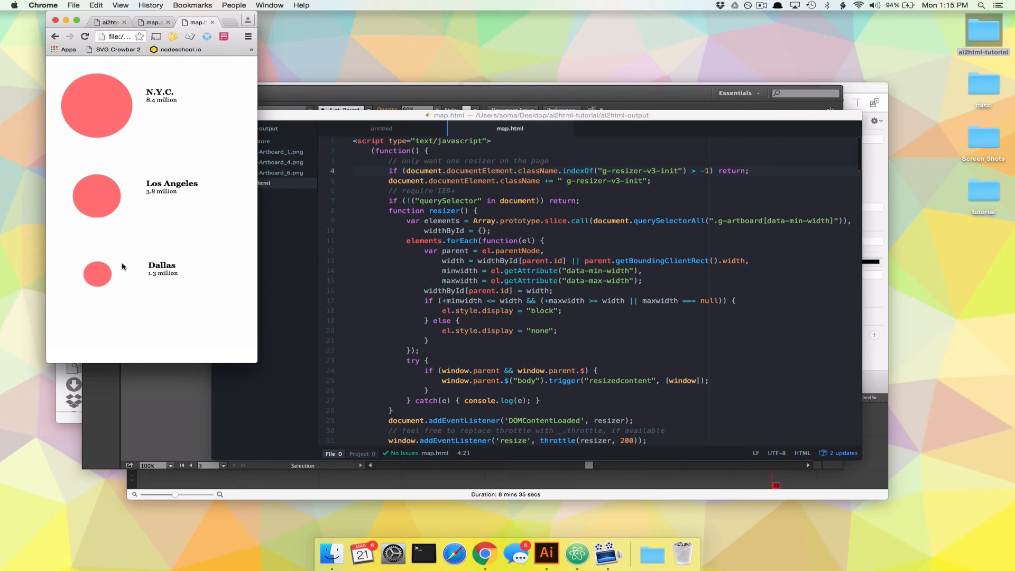
{"action": "mouse_move", "coordinate": [154, 273]}
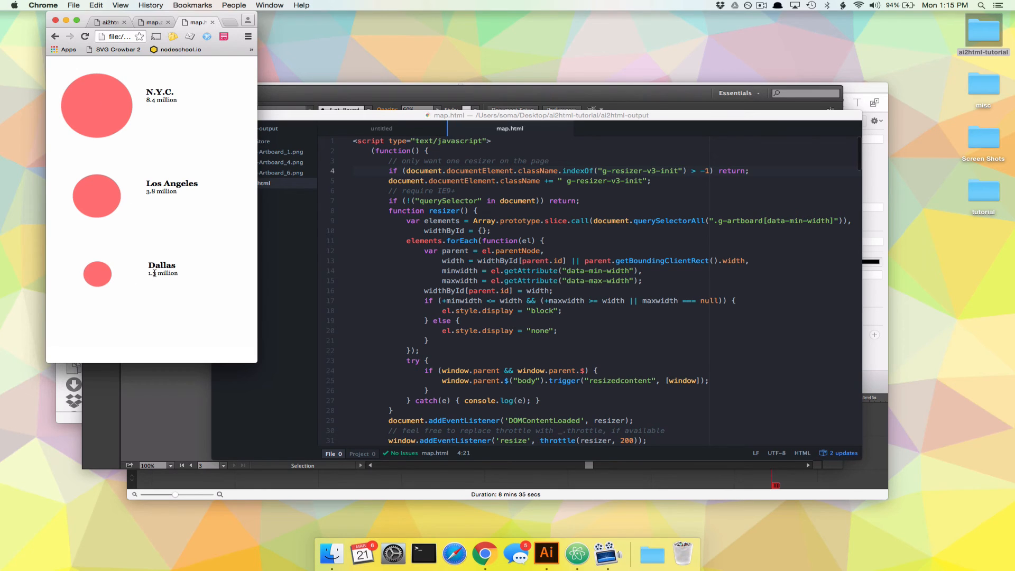
{"action": "mouse_move", "coordinate": [190, 133]}
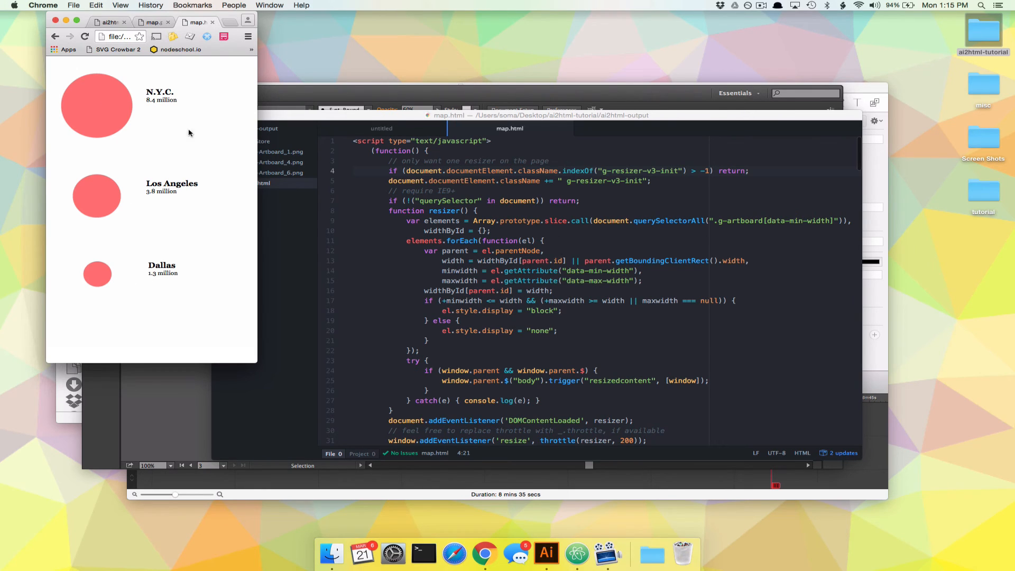
Return to Illustrator's map.ai after viewing the narrow stacked layout in Chrome.
{"action": "left_click", "coordinate": [547, 553]}
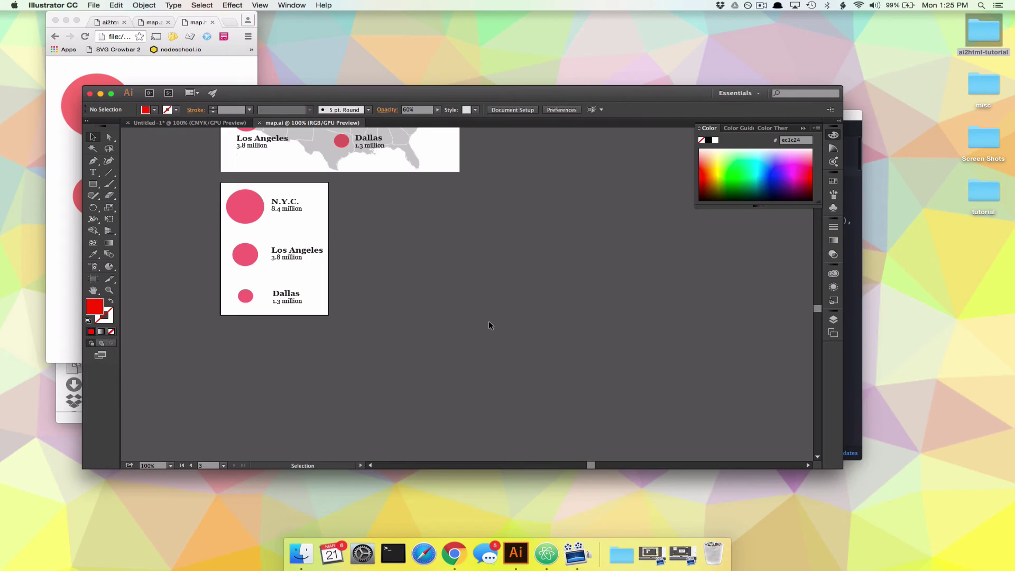
{"action": "mouse_move", "coordinate": [445, 306]}
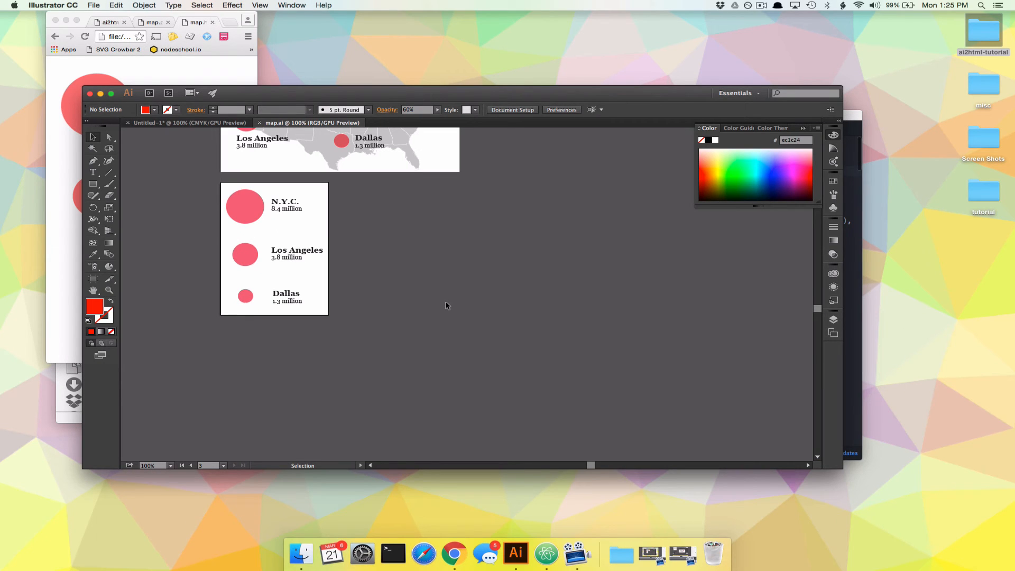
{"action": "mouse_move", "coordinate": [415, 298]}
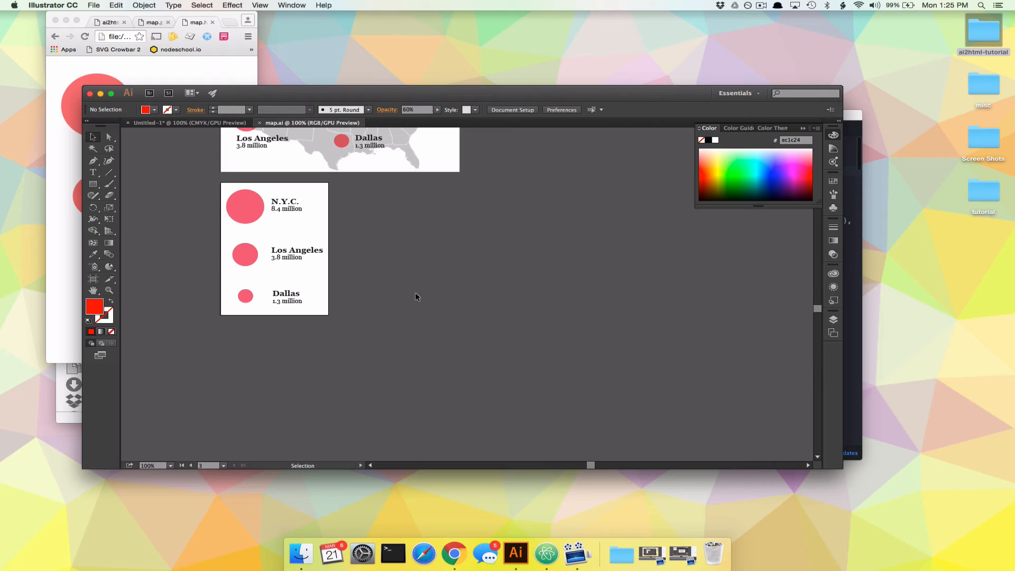
Scroll the canvas until the ai2html-settings text block appears beside all three artboards.
{"action": "scroll", "scroll_direction": "up", "scroll_amount": 3}
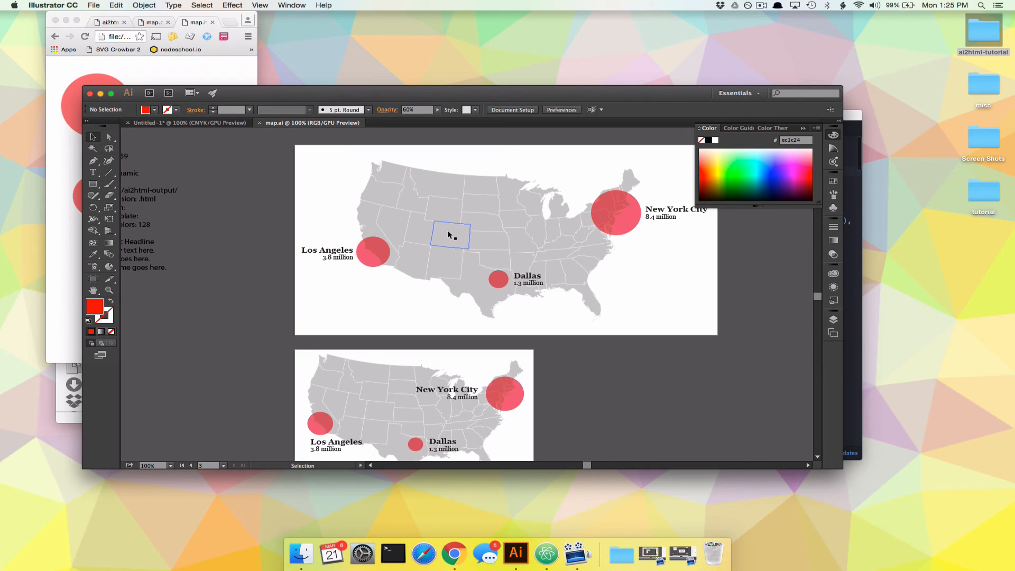
{"action": "left_click", "coordinate": [465, 324]}
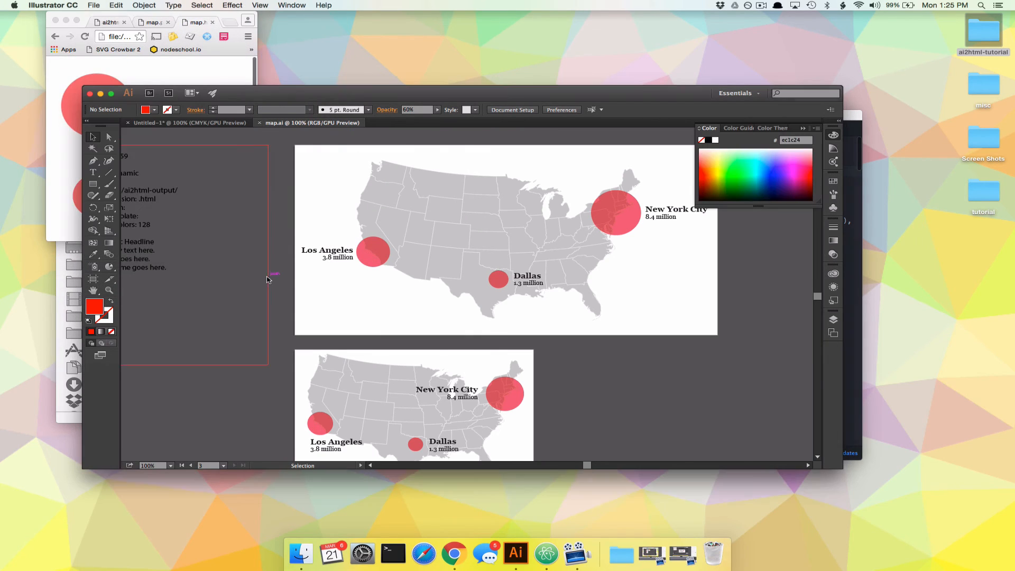
{"action": "scroll", "scroll_direction": "down", "scroll_amount": 3}
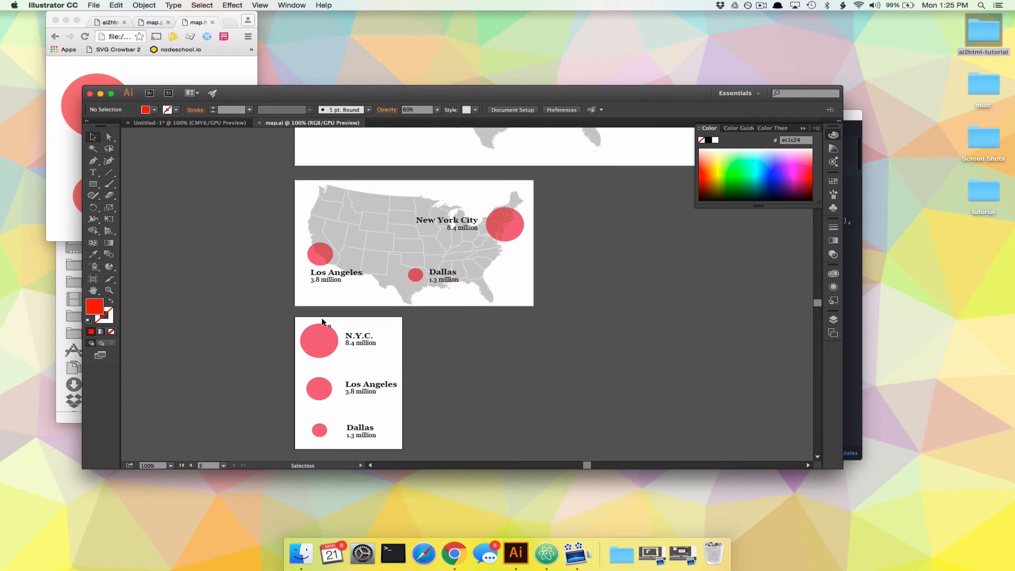
{"action": "mouse_move", "coordinate": [415, 354]}
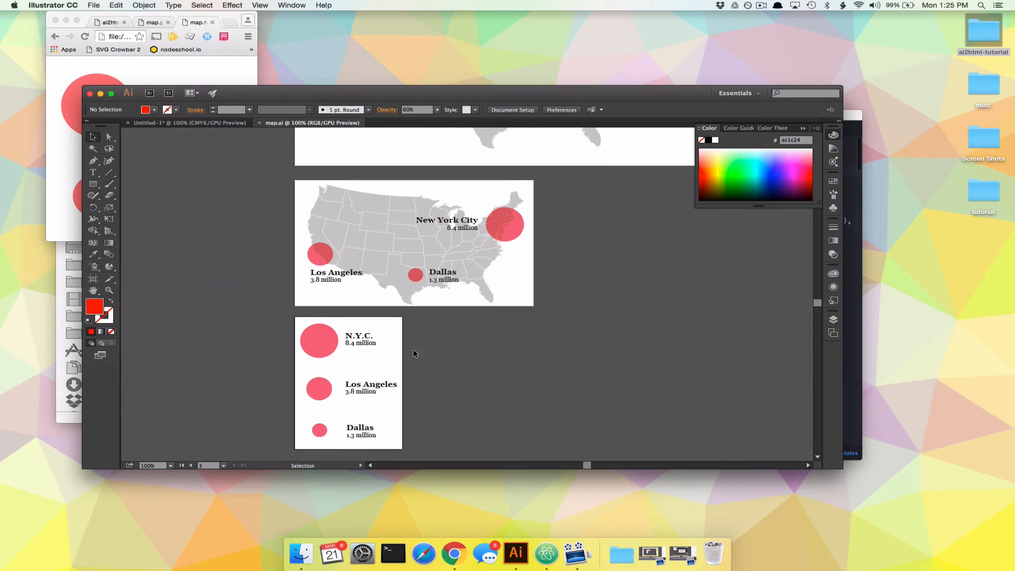
{"action": "mouse_move", "coordinate": [362, 317]}
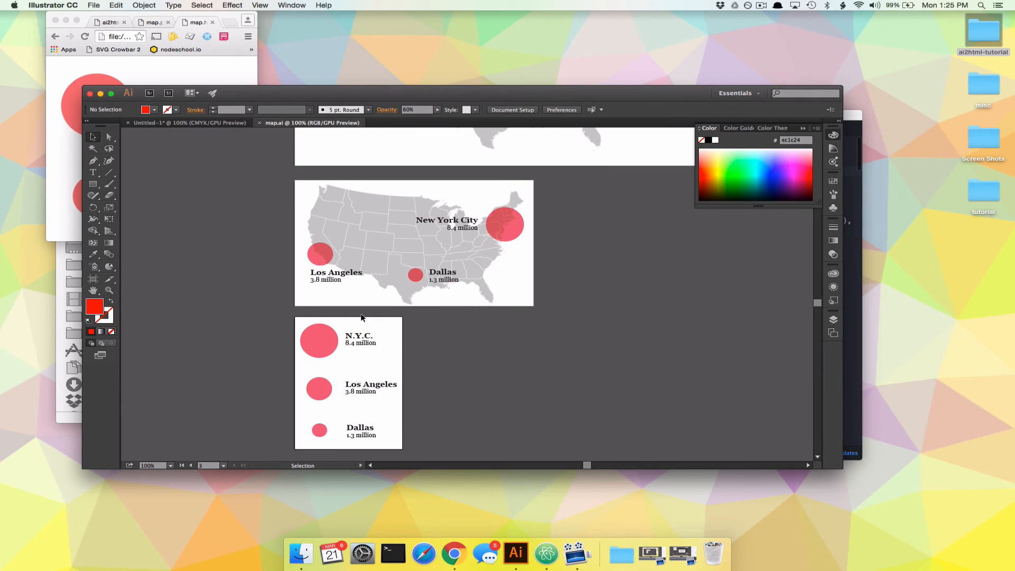
{"action": "mouse_move", "coordinate": [324, 393]}
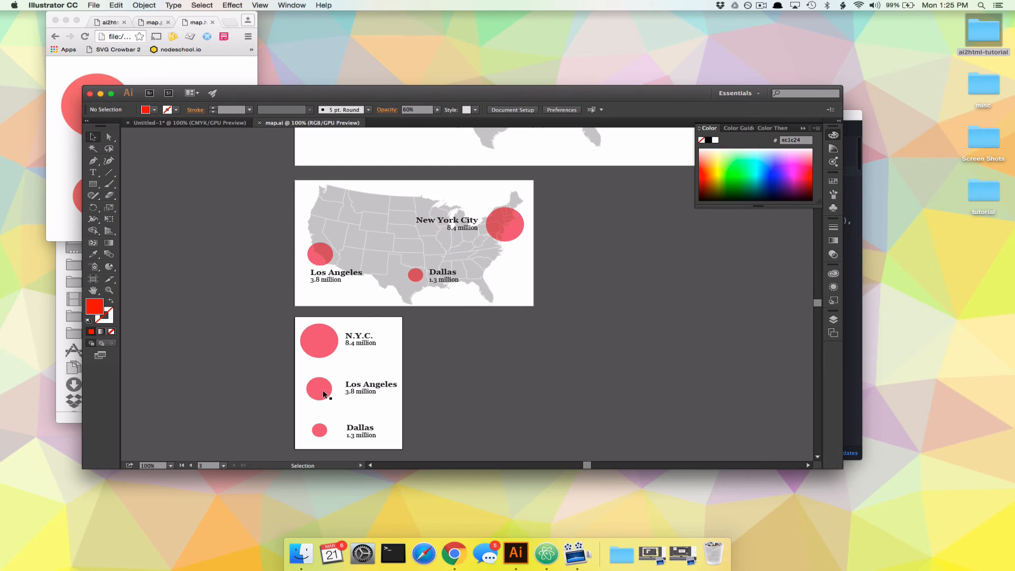
{"action": "mouse_move", "coordinate": [224, 232]}
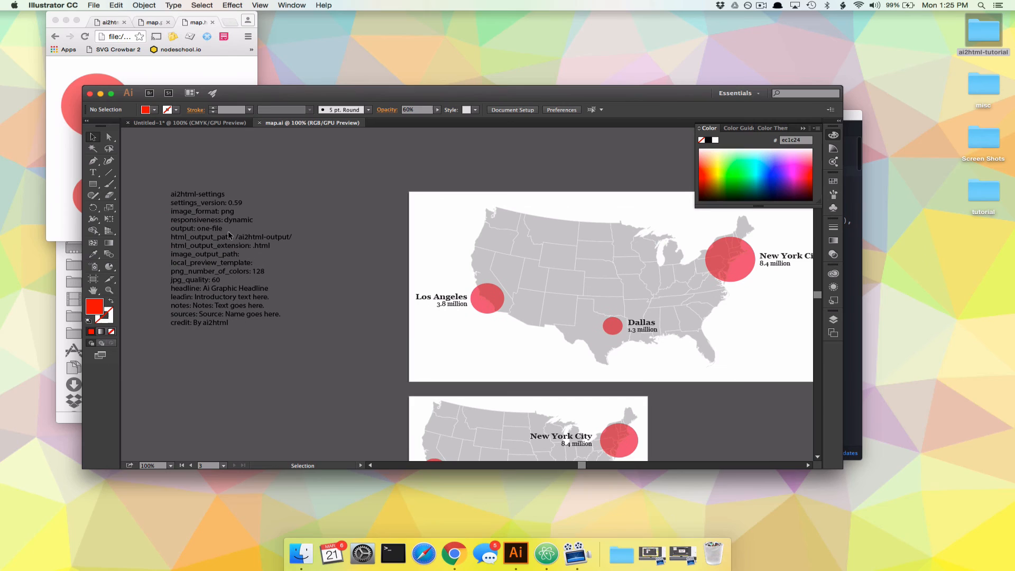
Change the ai2html settings text from 'responsiveness: dynamic' to 'fixed'.
{"action": "double_click", "coordinate": [239, 219]}
{"action": "type", "text": "fixe"}
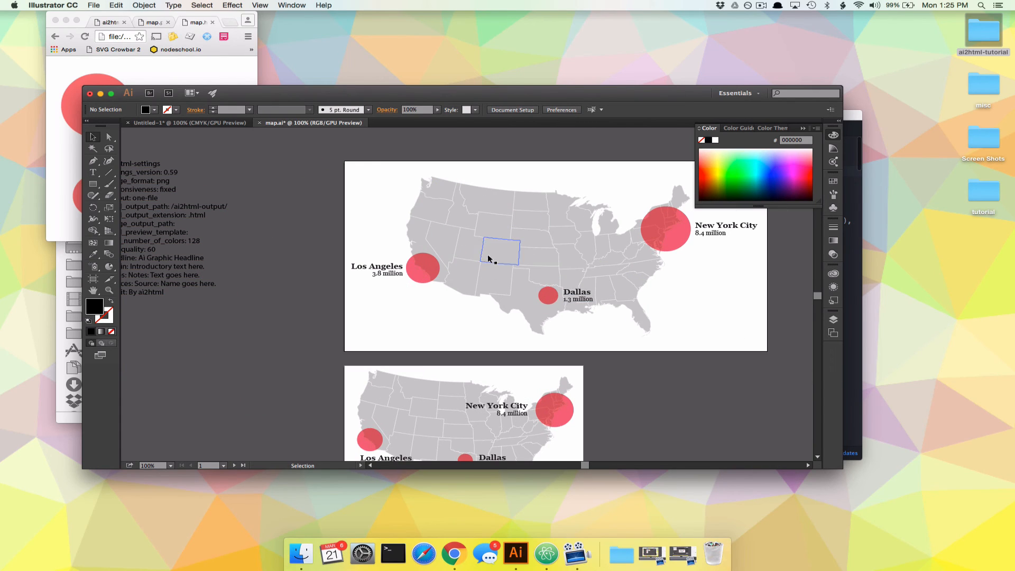
{"action": "scroll", "scroll_direction": "down", "scroll_amount": 3}
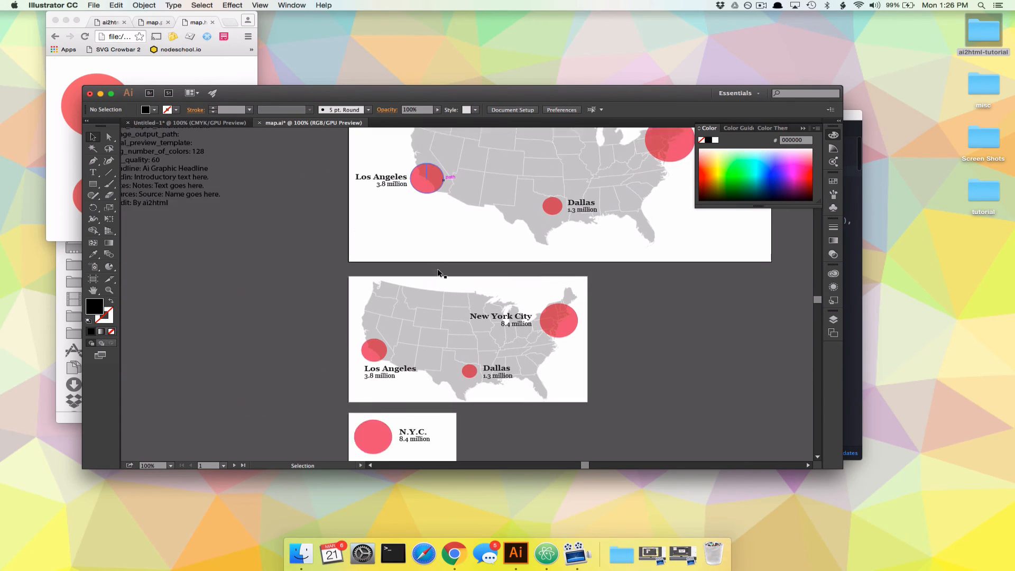
{"action": "scroll", "scroll_direction": "down", "scroll_amount": 3}
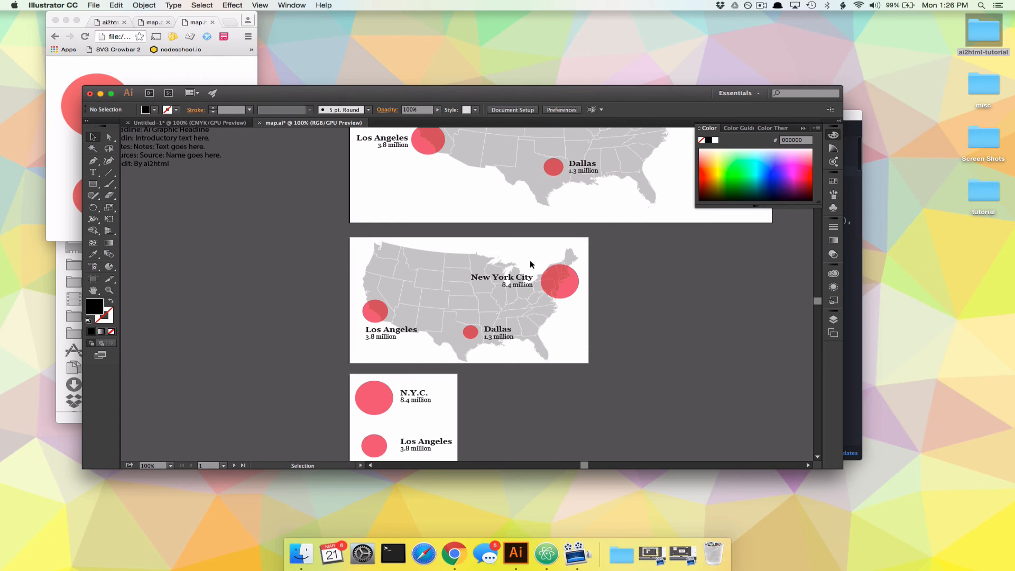
{"action": "scroll", "scroll_direction": "down", "scroll_amount": 3}
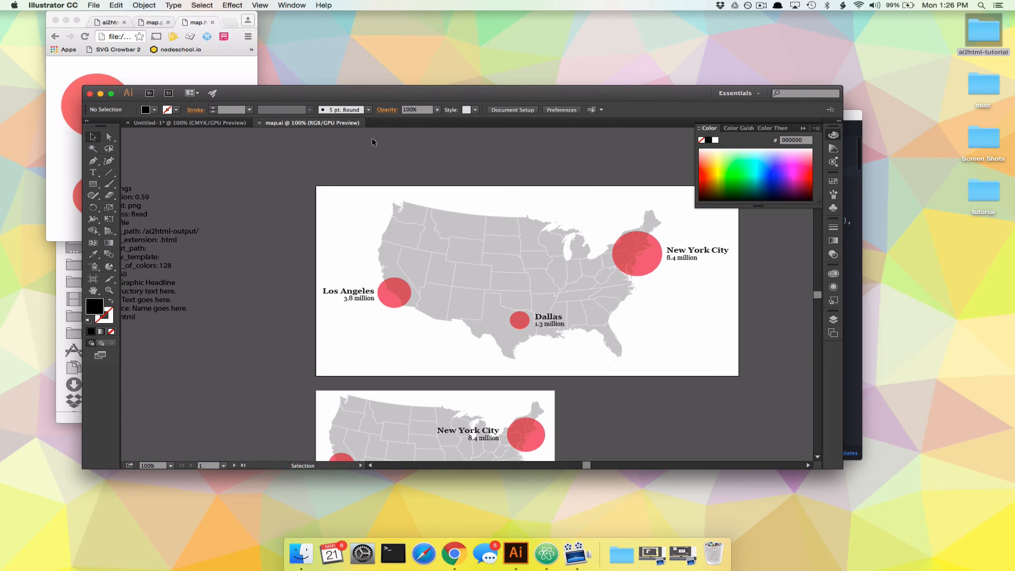
Re-export with ai2html, dismiss the confirmation, and inspect the regenerated map.html.
{"action": "left_click", "coordinate": [93, 5]}
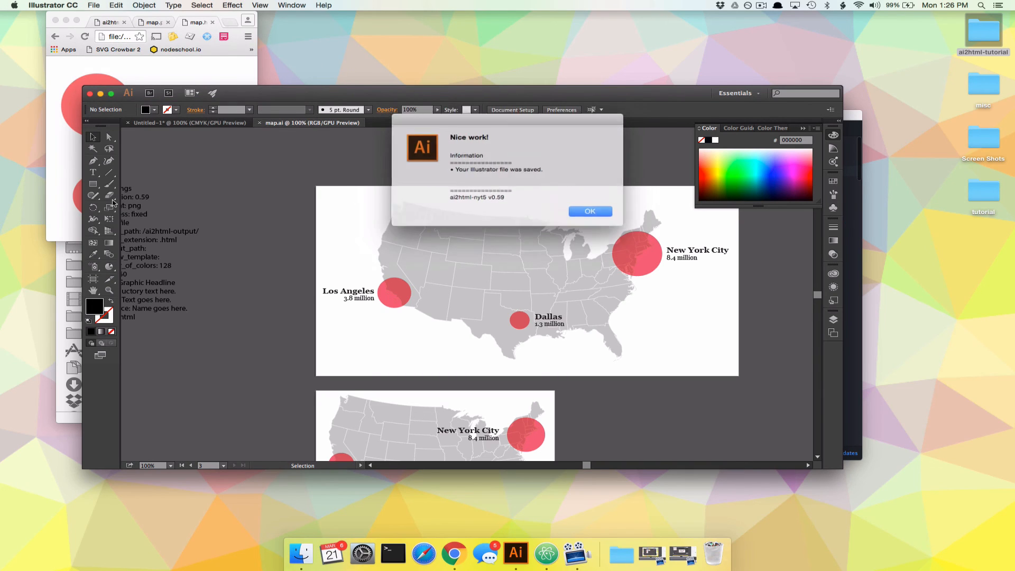
{"action": "left_click", "coordinate": [589, 211]}
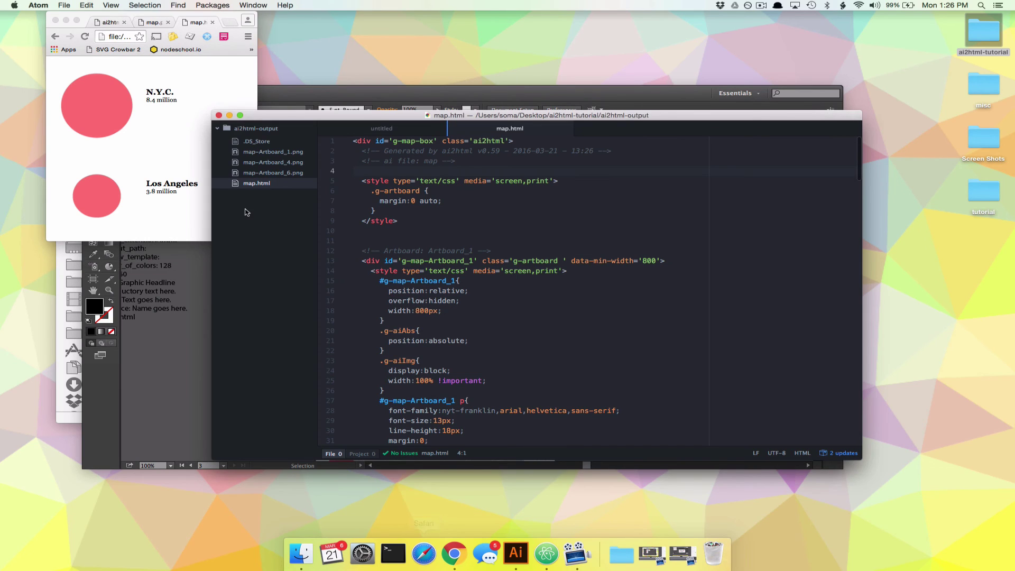
{"action": "left_click", "coordinate": [358, 141]}
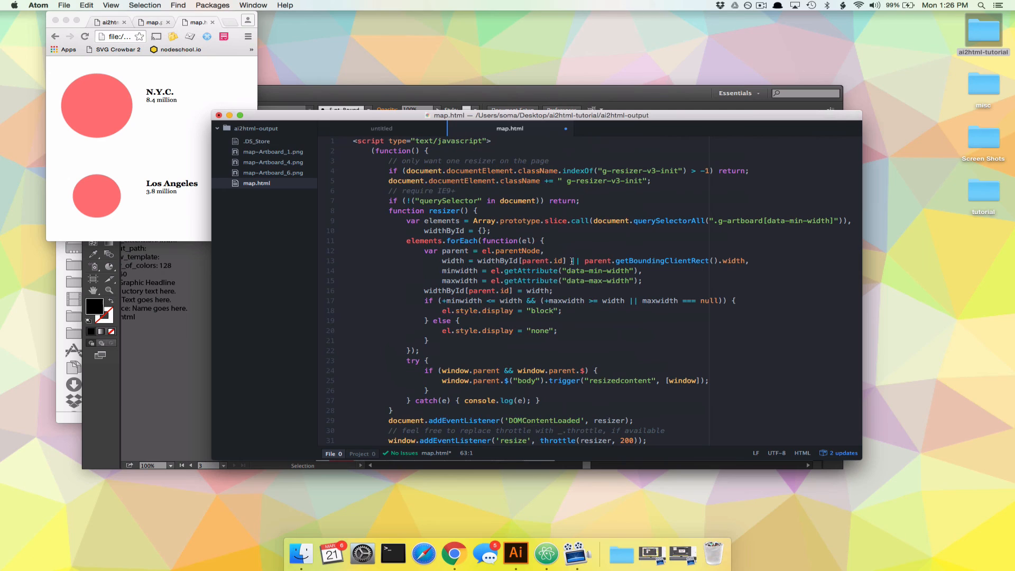
{"action": "left_click", "coordinate": [149, 155]}
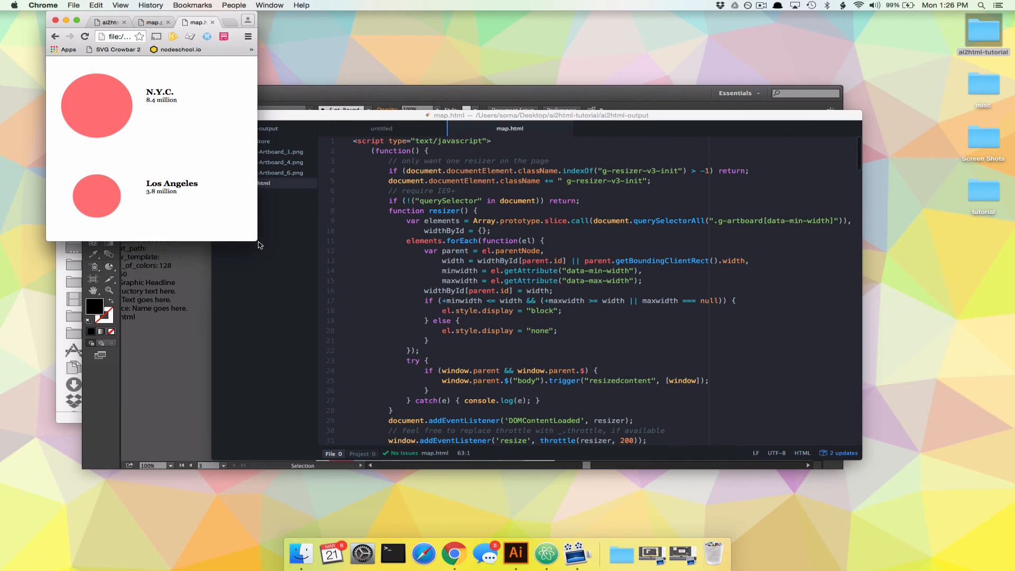
Reload map.html to see the fixed-size stacked cities, then return to Illustrator.
{"action": "left_click", "coordinate": [85, 37]}
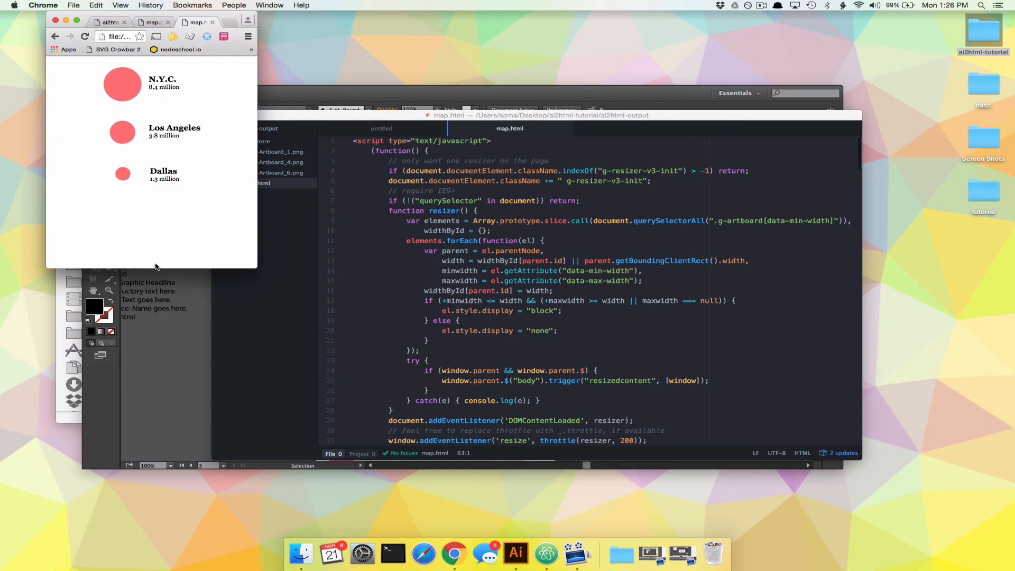
{"action": "mouse_move", "coordinate": [251, 268]}
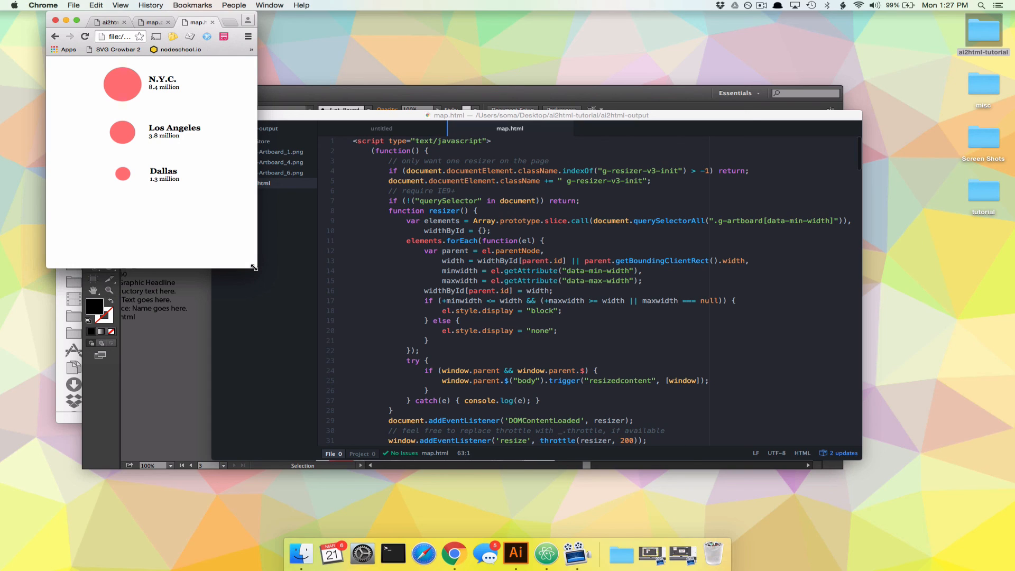
{"action": "mouse_move", "coordinate": [419, 89]}
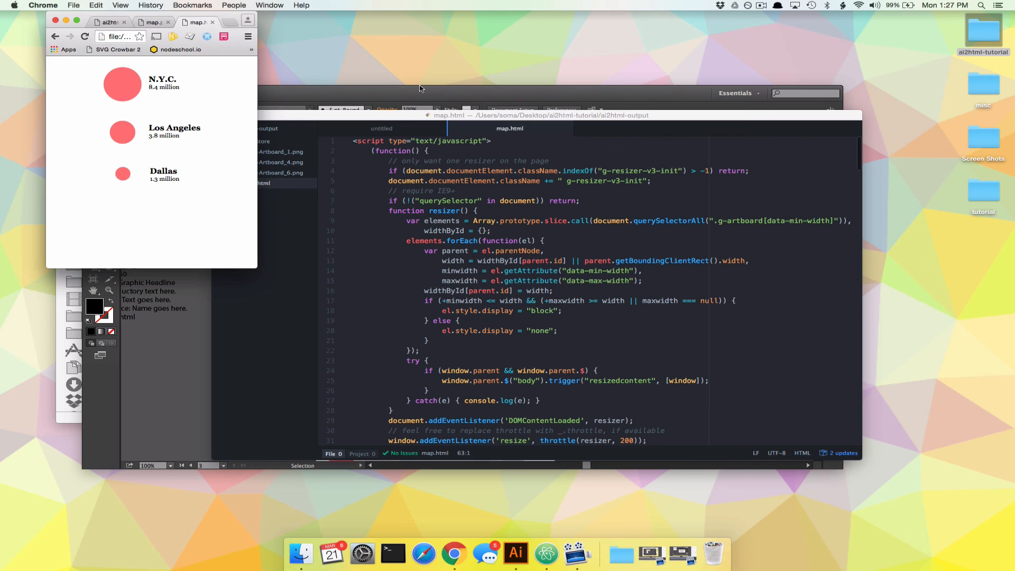
{"action": "left_click", "coordinate": [517, 554]}
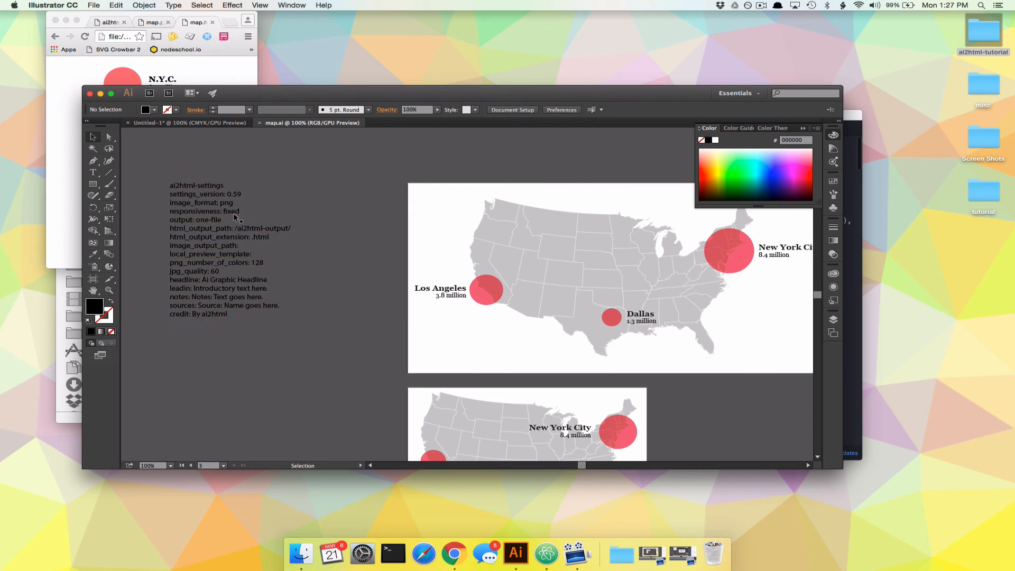
{"action": "mouse_move", "coordinate": [388, 241]}
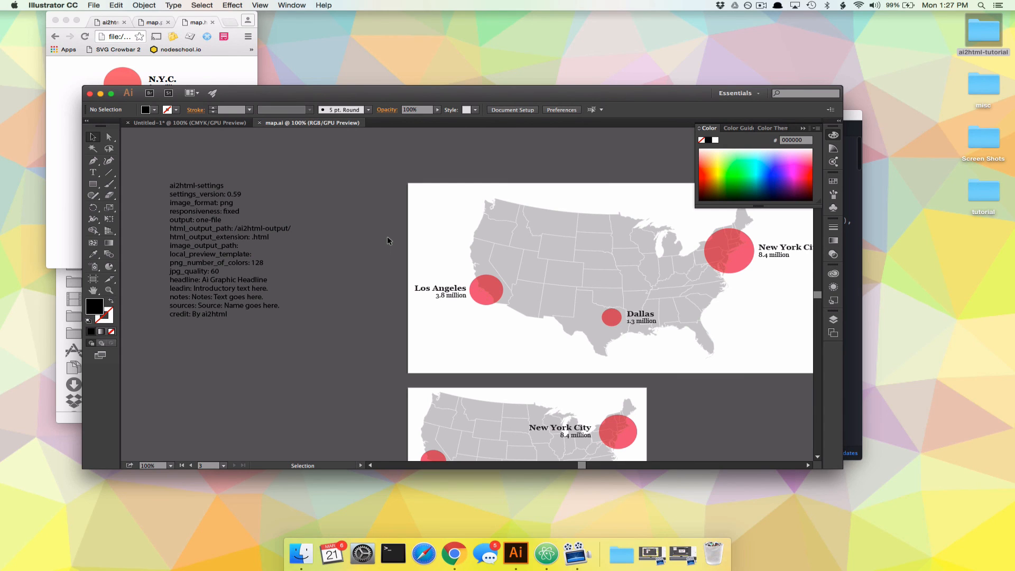
{"action": "mouse_move", "coordinate": [522, 336]}
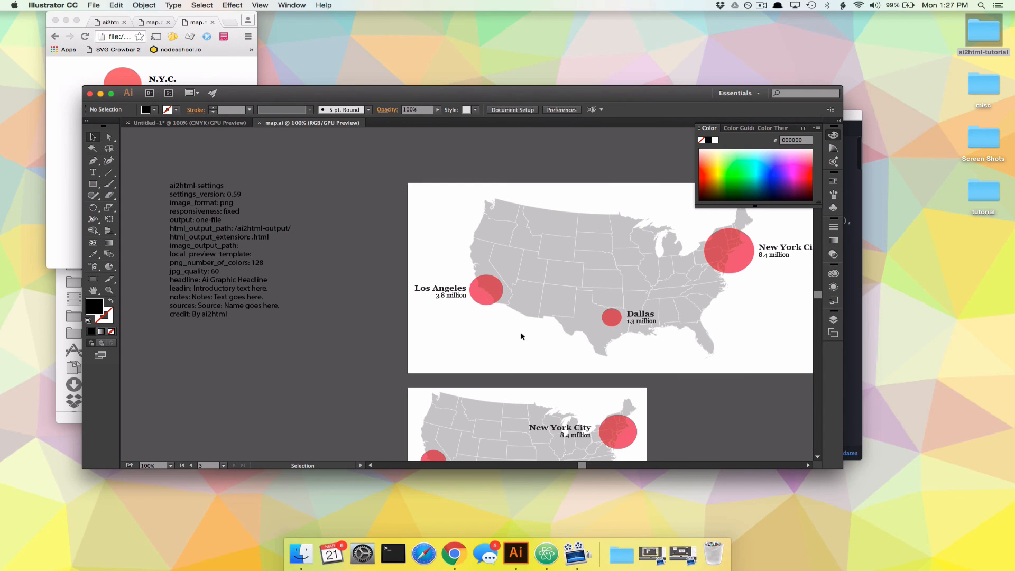
{"action": "scroll", "scroll_direction": "down", "scroll_amount": 3}
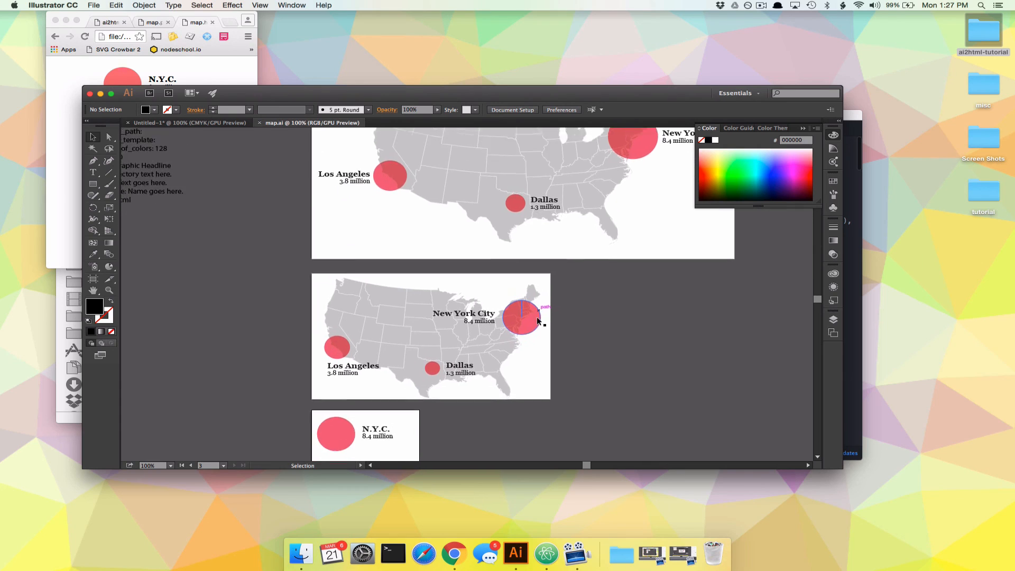
{"action": "scroll", "scroll_direction": "down", "scroll_amount": 3}
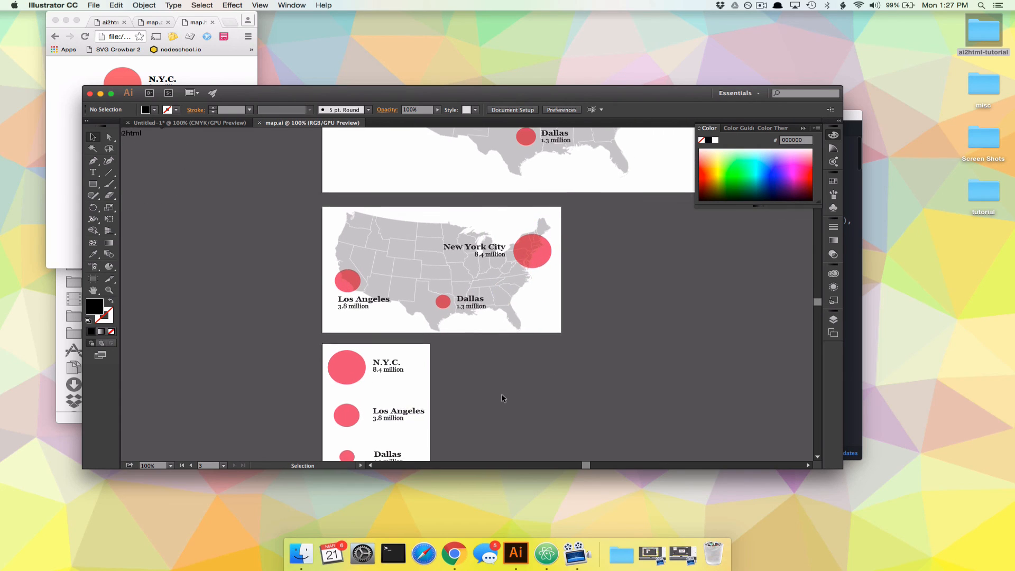
{"action": "scroll", "scroll_direction": "up", "scroll_amount": 3}
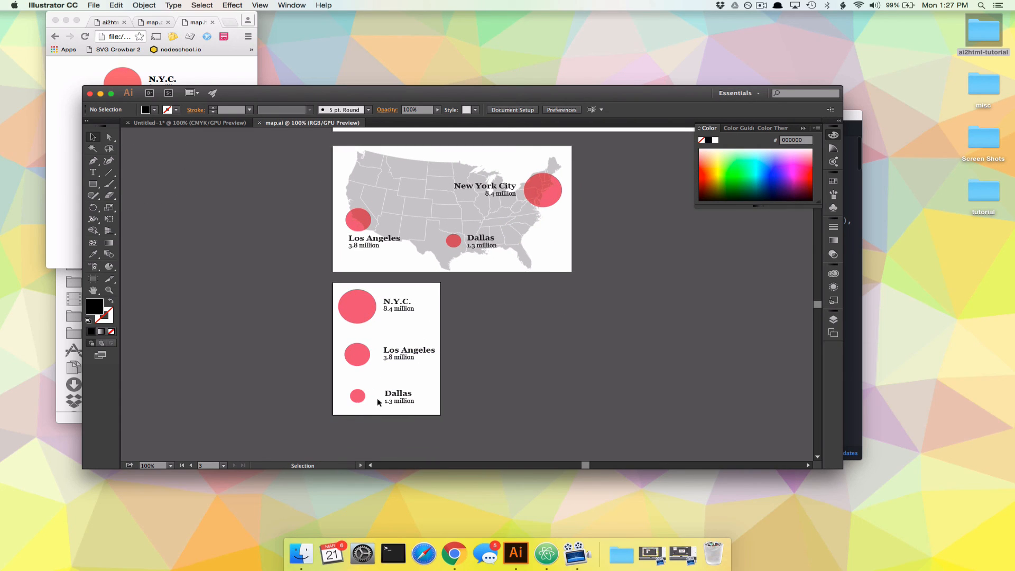
{"action": "mouse_move", "coordinate": [617, 358]}
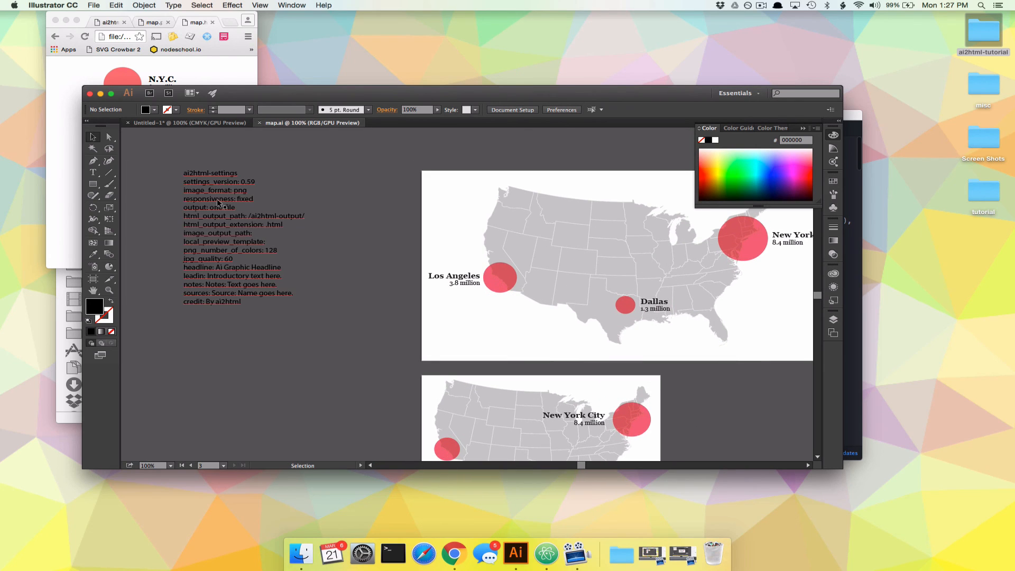
{"action": "mouse_move", "coordinate": [251, 201]}
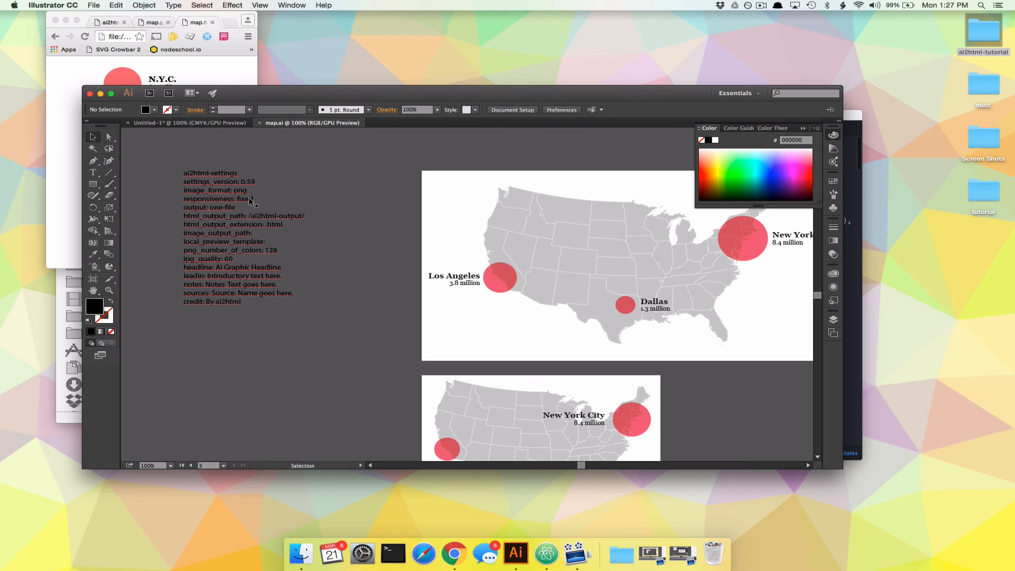